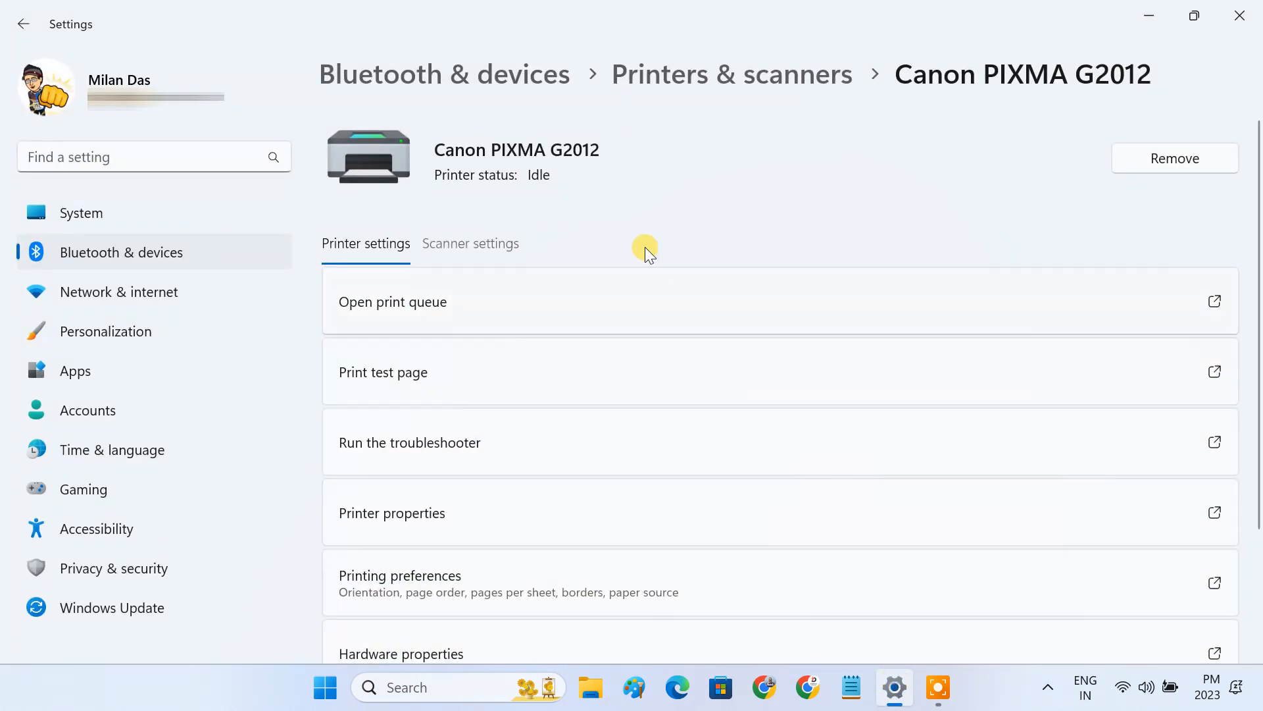
pyautogui.moveTo(591, 179)
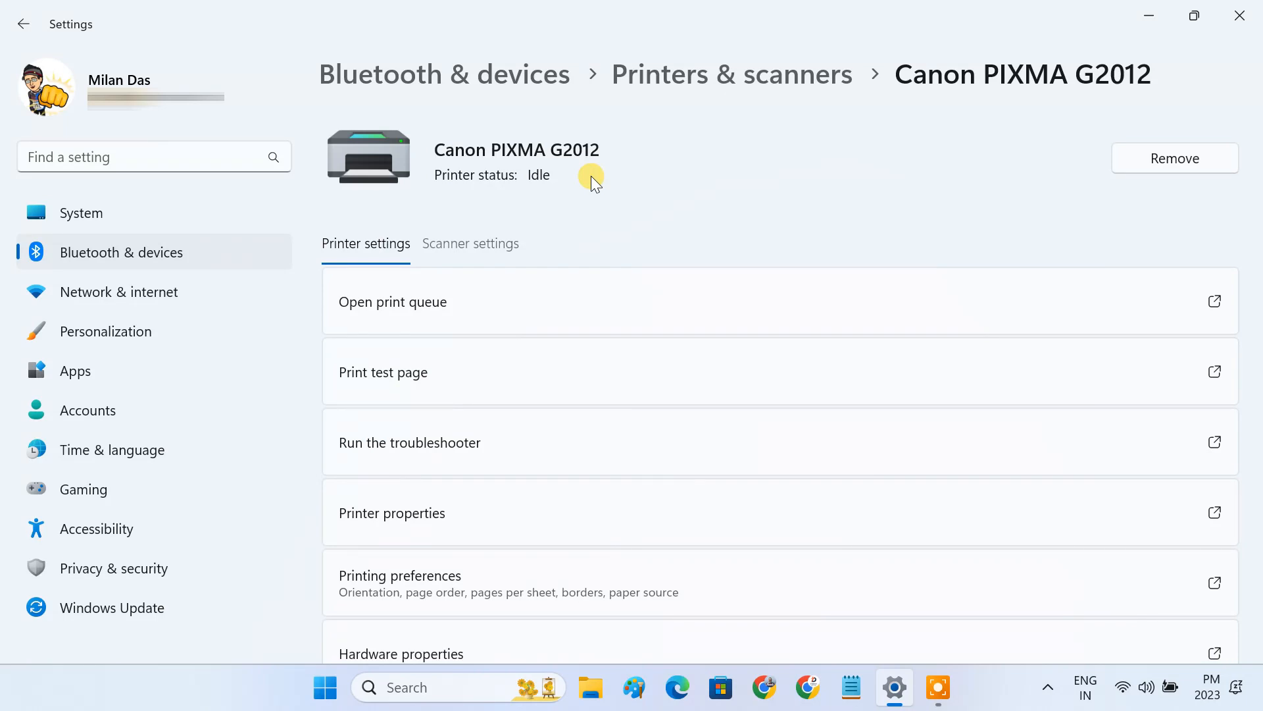
pyautogui.moveTo(238, 314)
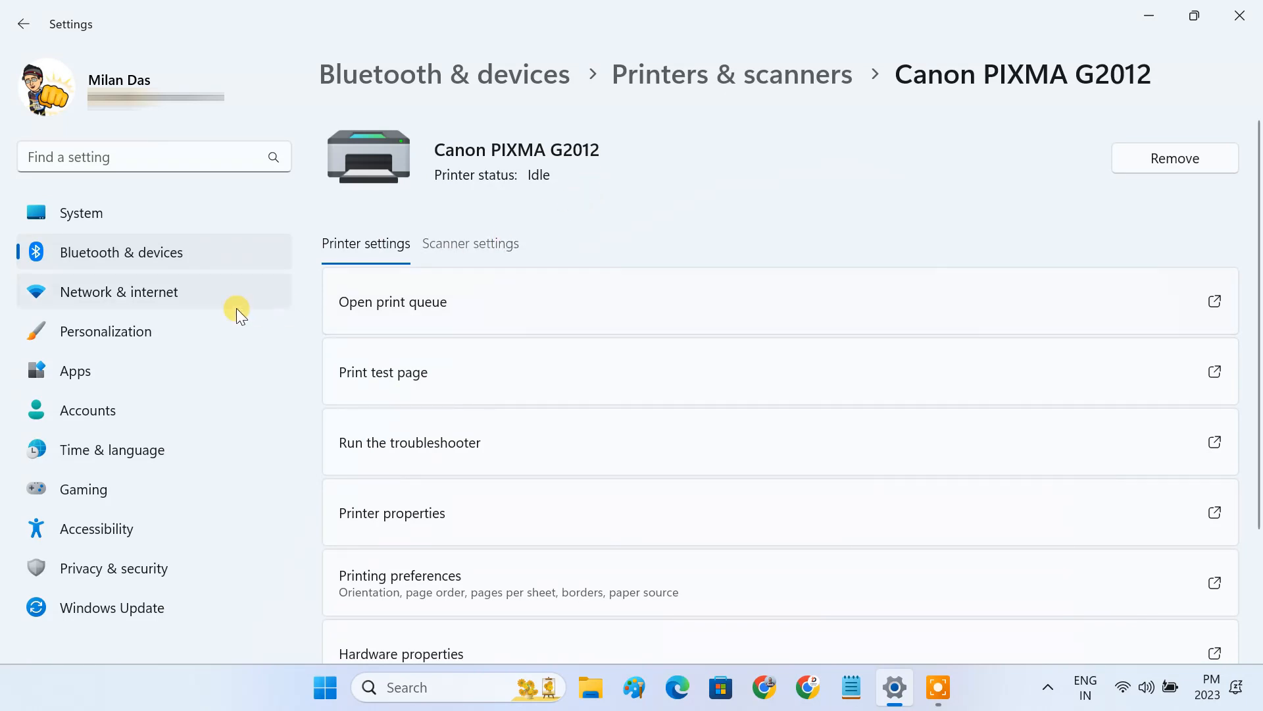
# For private networks, turn on network discovery and file and printer sharing, and turn off password-protected sharing.
pyautogui.click(118, 292)
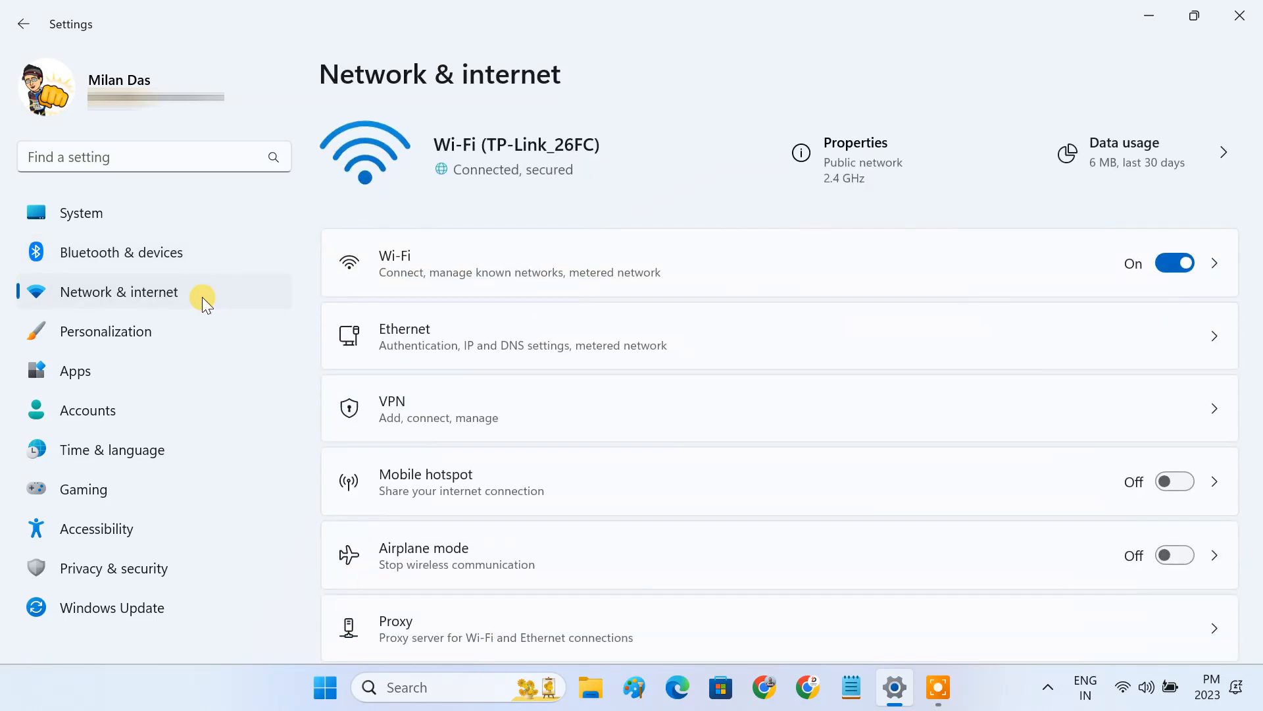
pyautogui.scroll(-3)
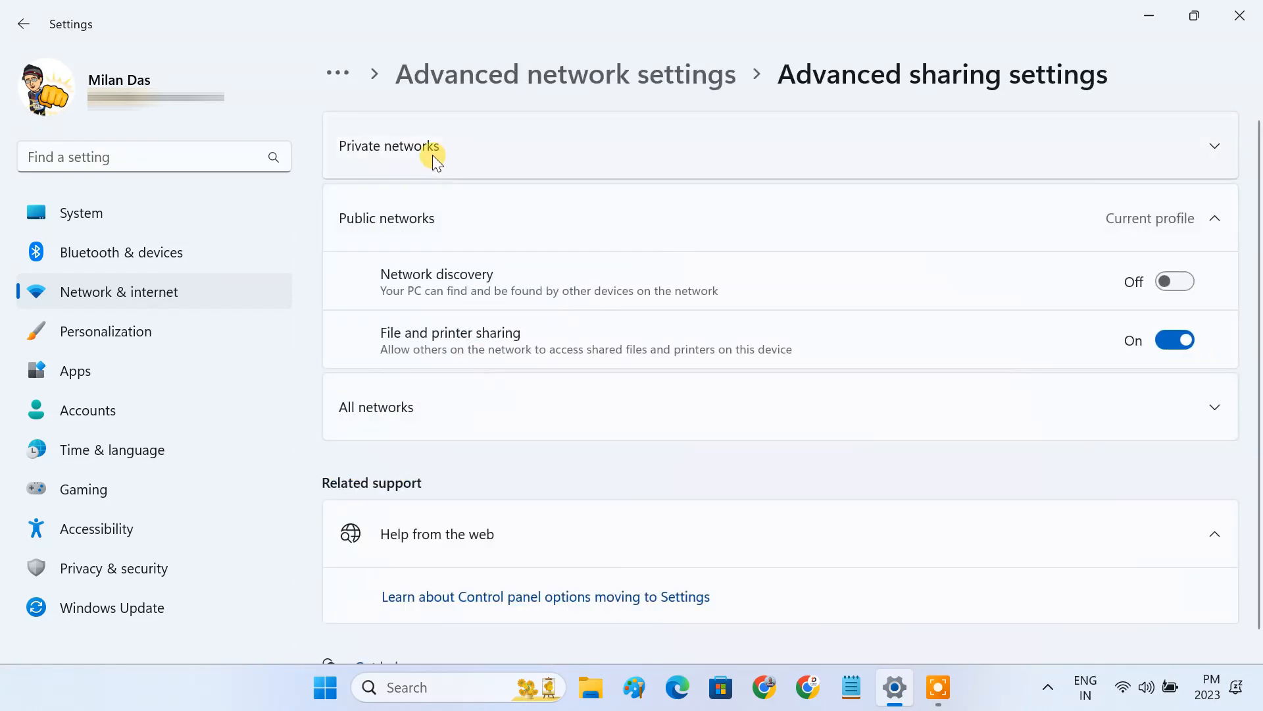
pyautogui.click(389, 146)
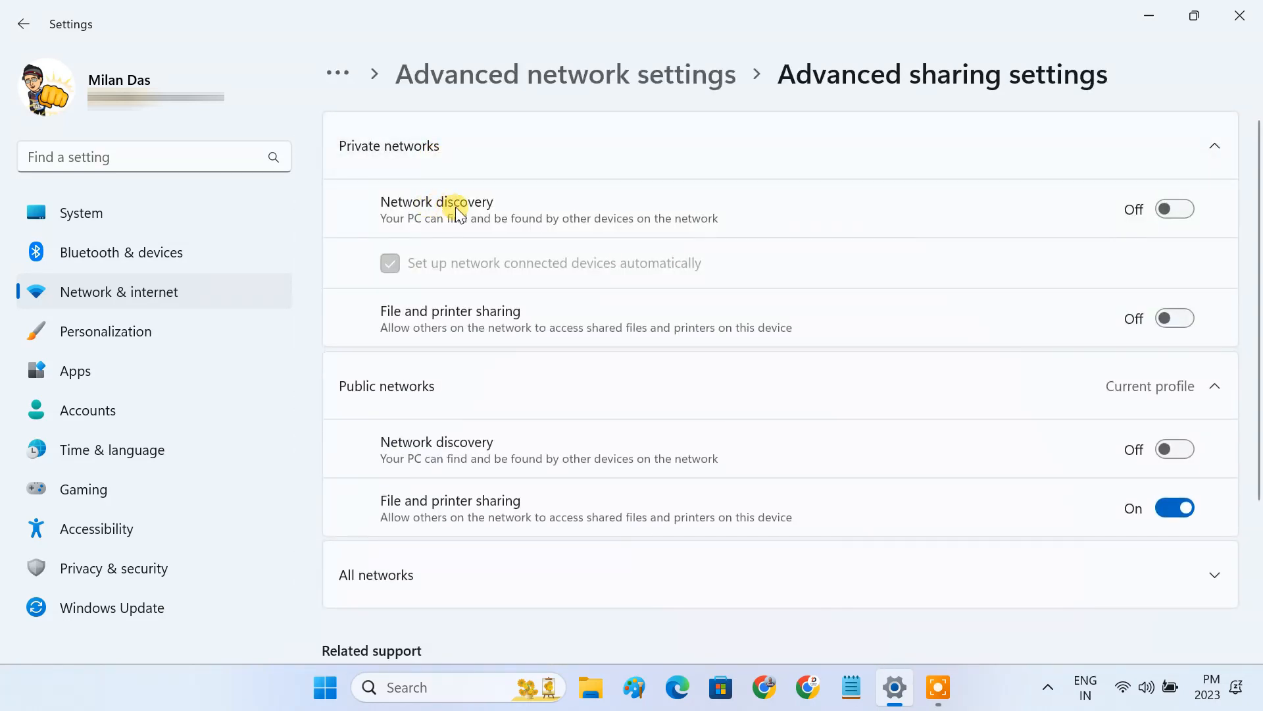
pyautogui.moveTo(491, 328)
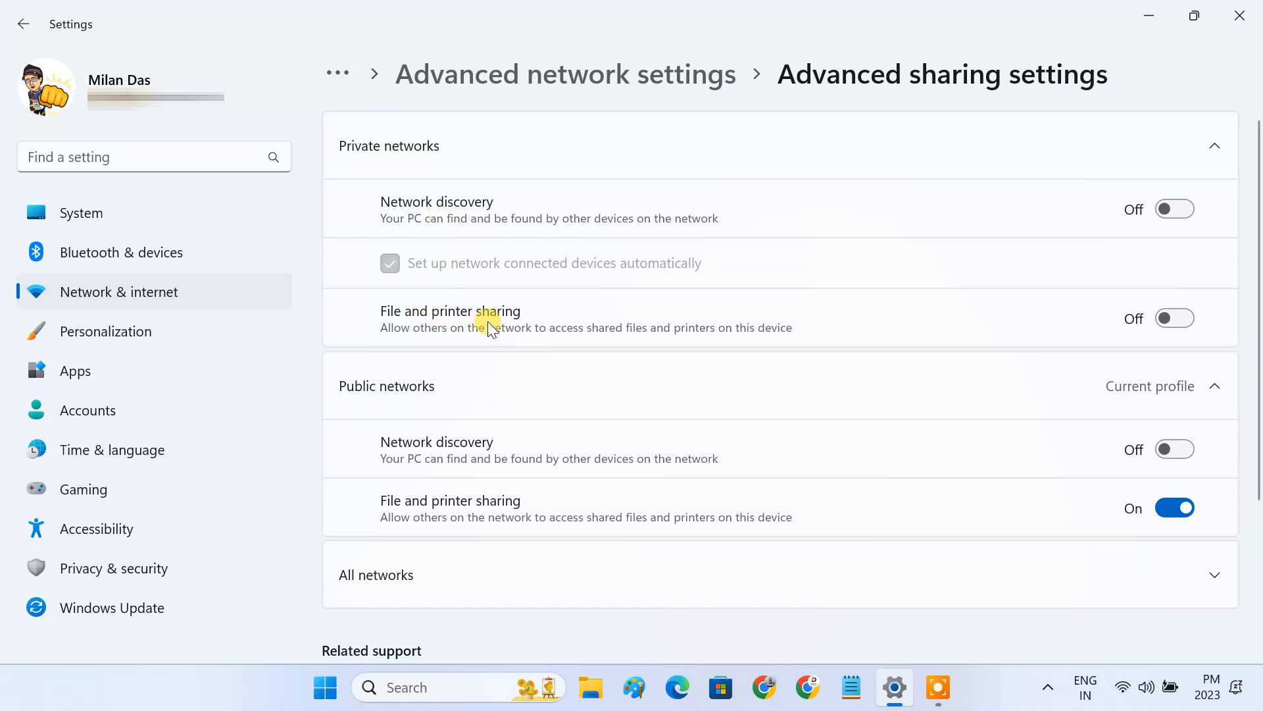
pyautogui.click(1174, 208)
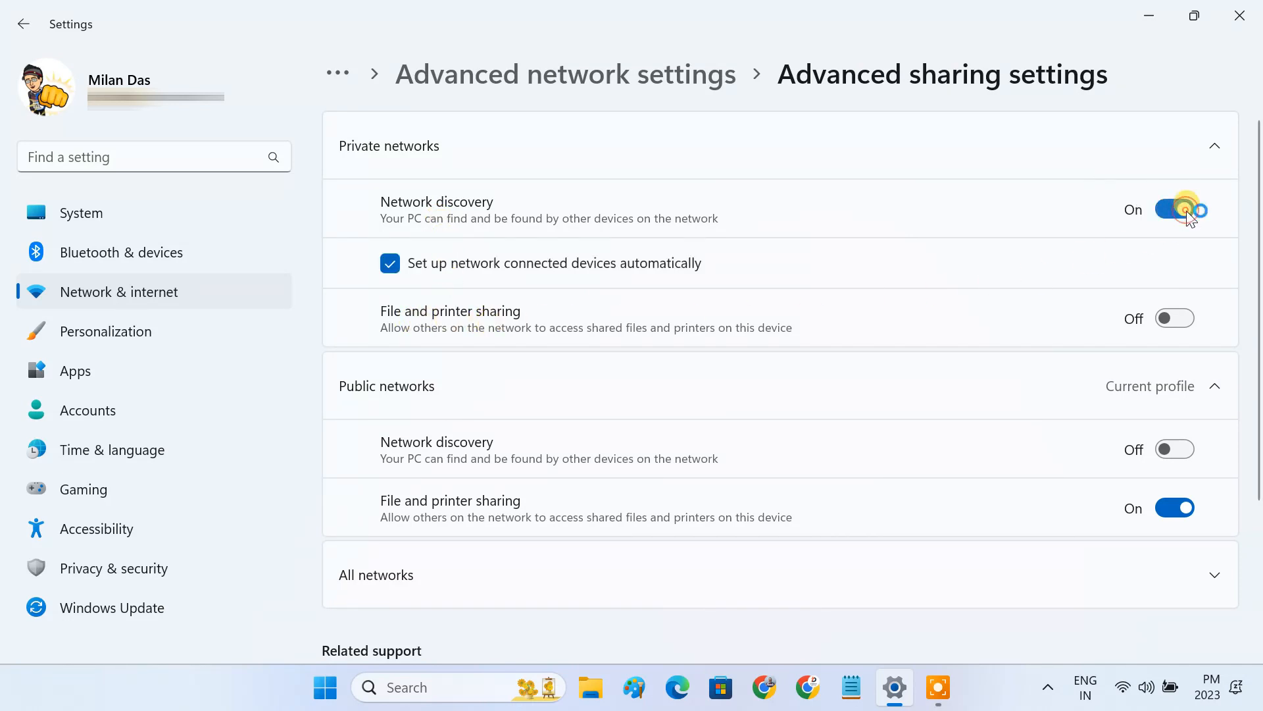
pyautogui.click(1174, 317)
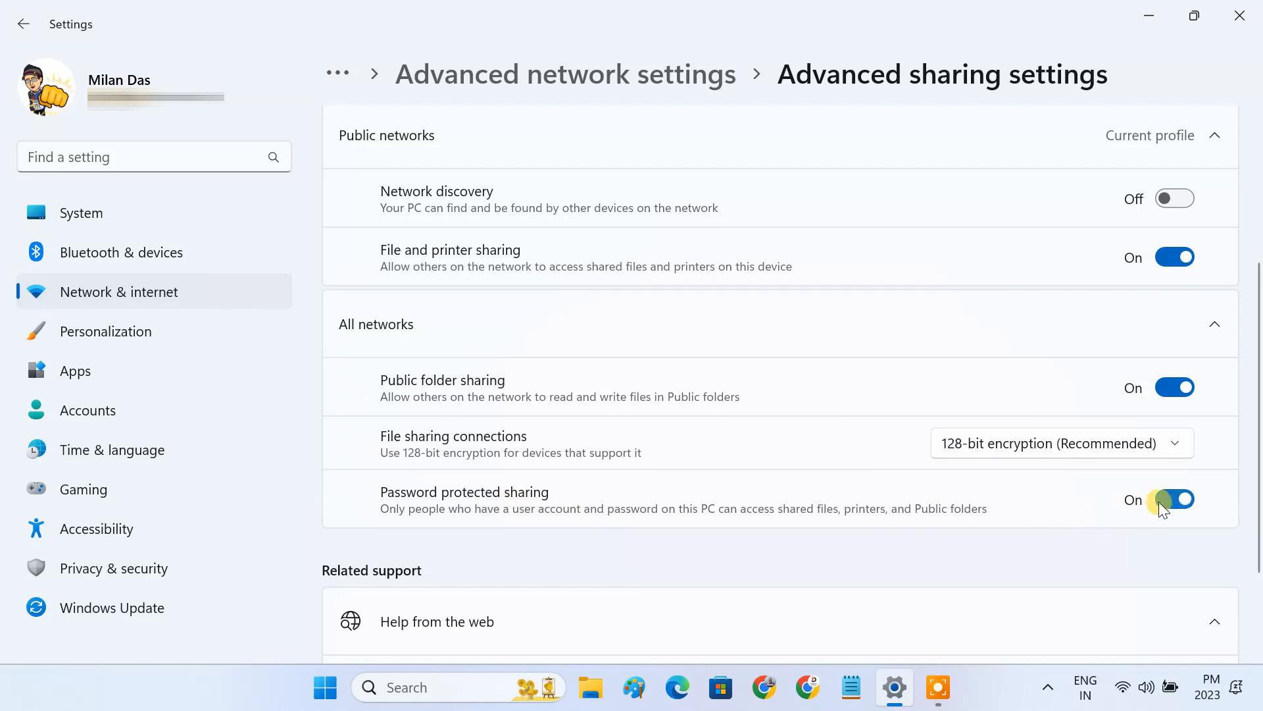
pyautogui.click(1175, 499)
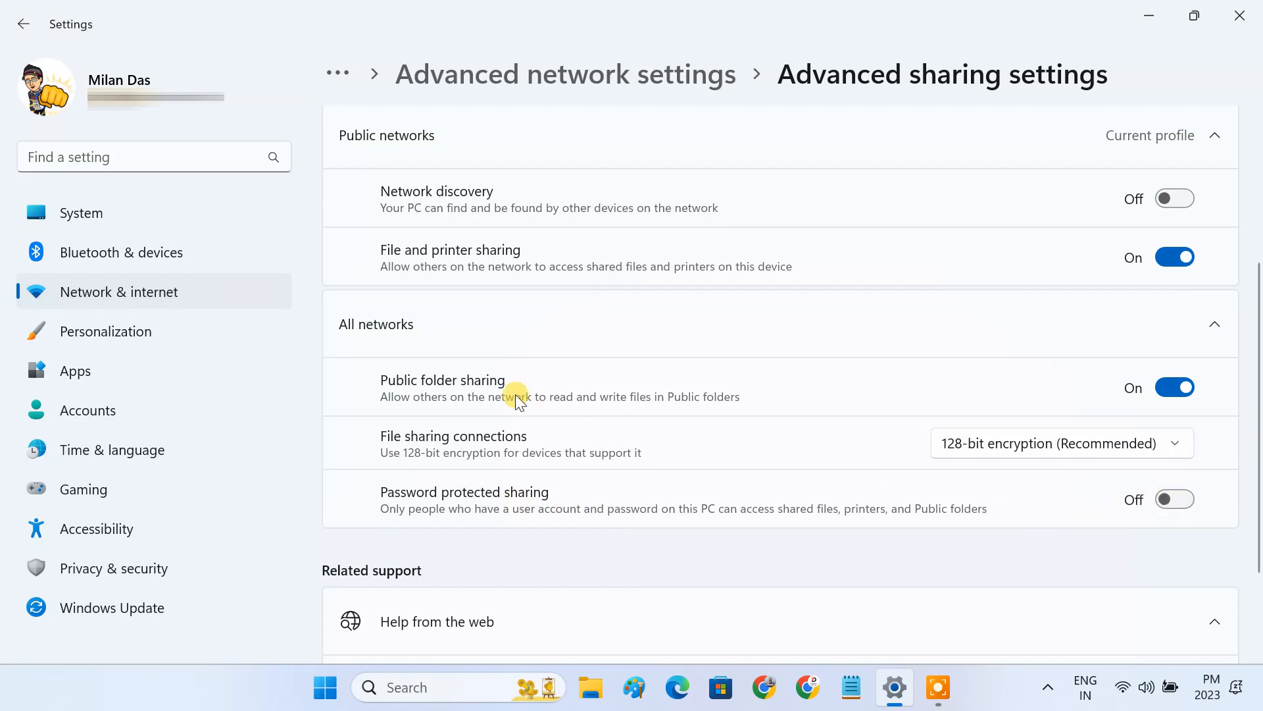
pyautogui.click(119, 291)
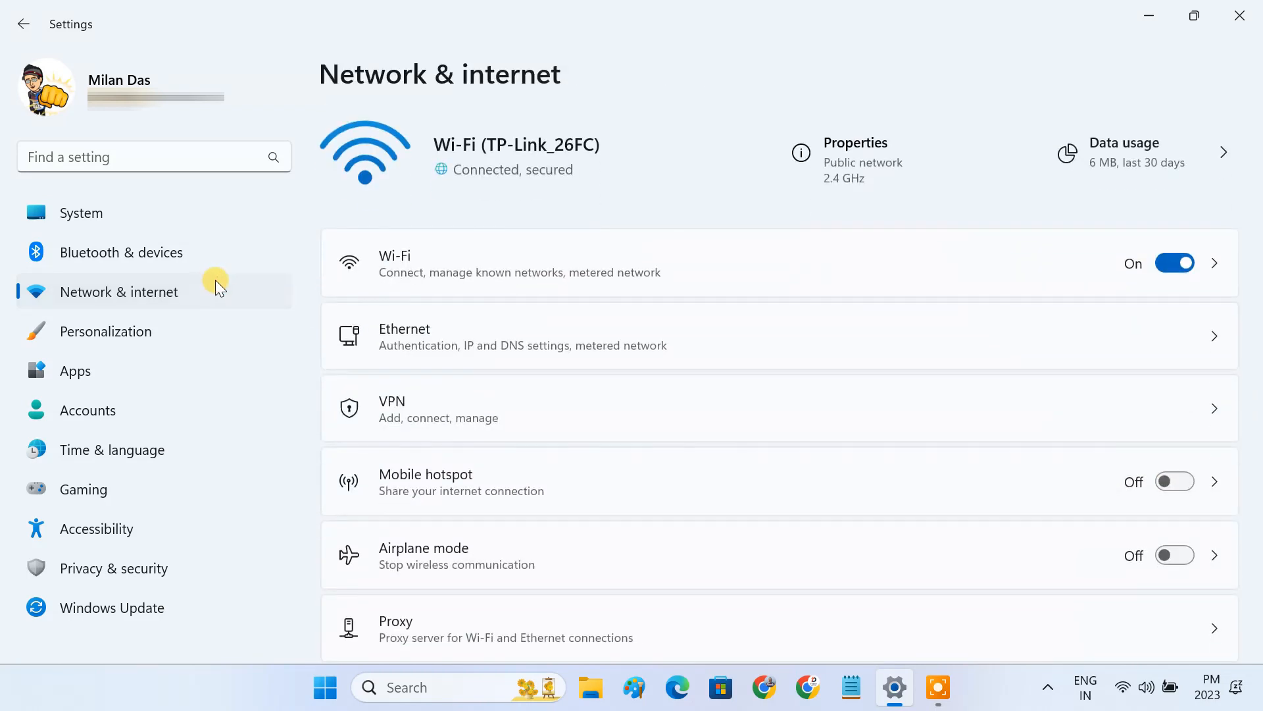
pyautogui.moveTo(435, 345)
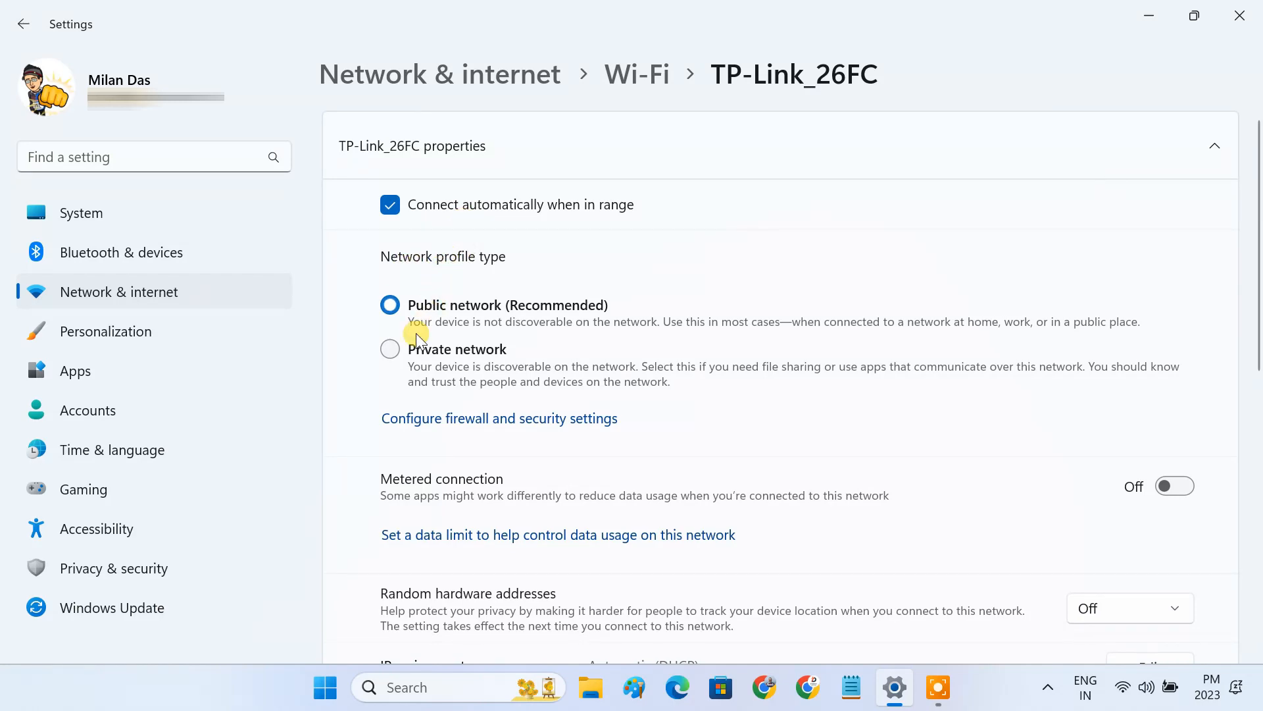
# Set TP-Link_26FC's network profile to Private and select its IPv4 address, 192.168.0.100.
pyautogui.click(390, 349)
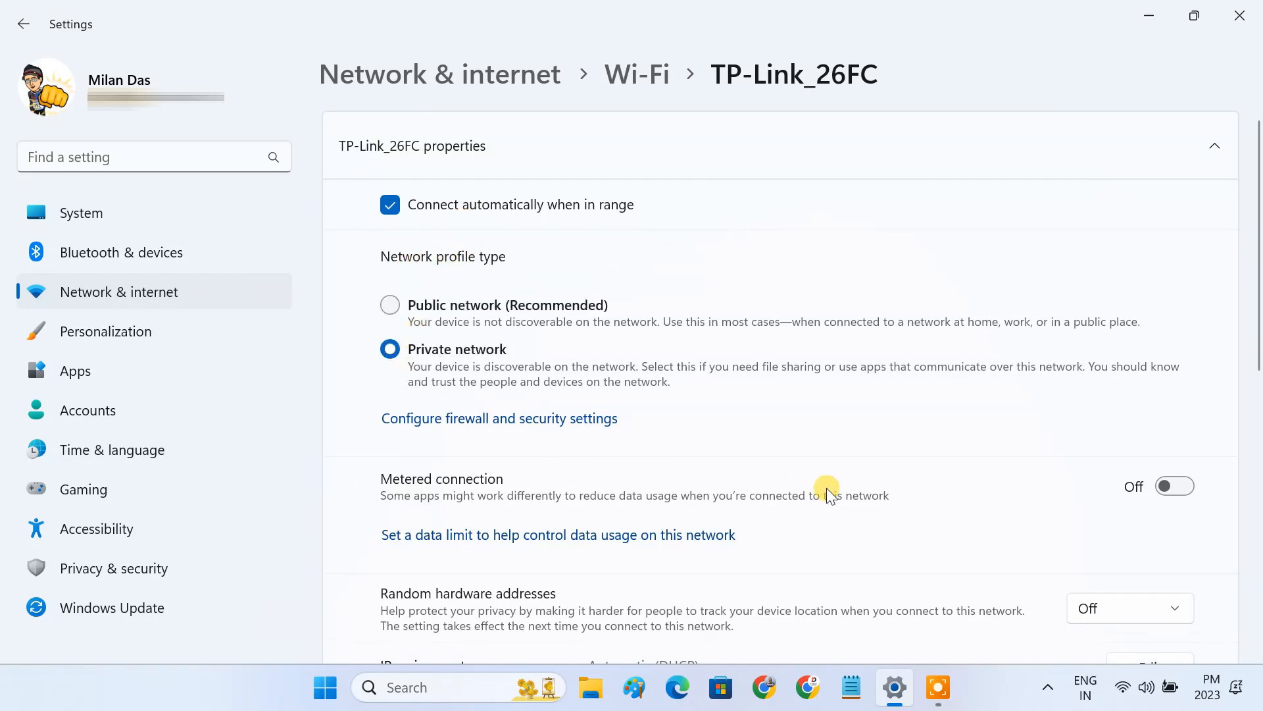
pyautogui.scroll(-3)
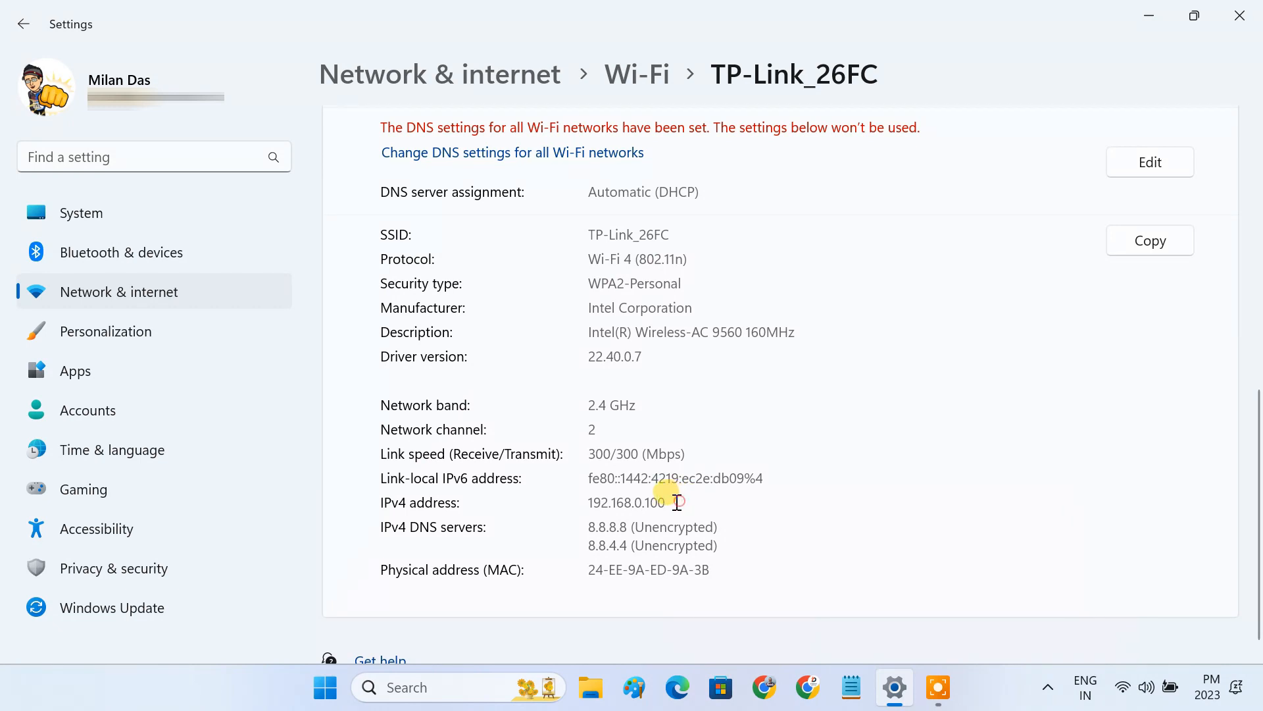
pyautogui.doubleClick(627, 502)
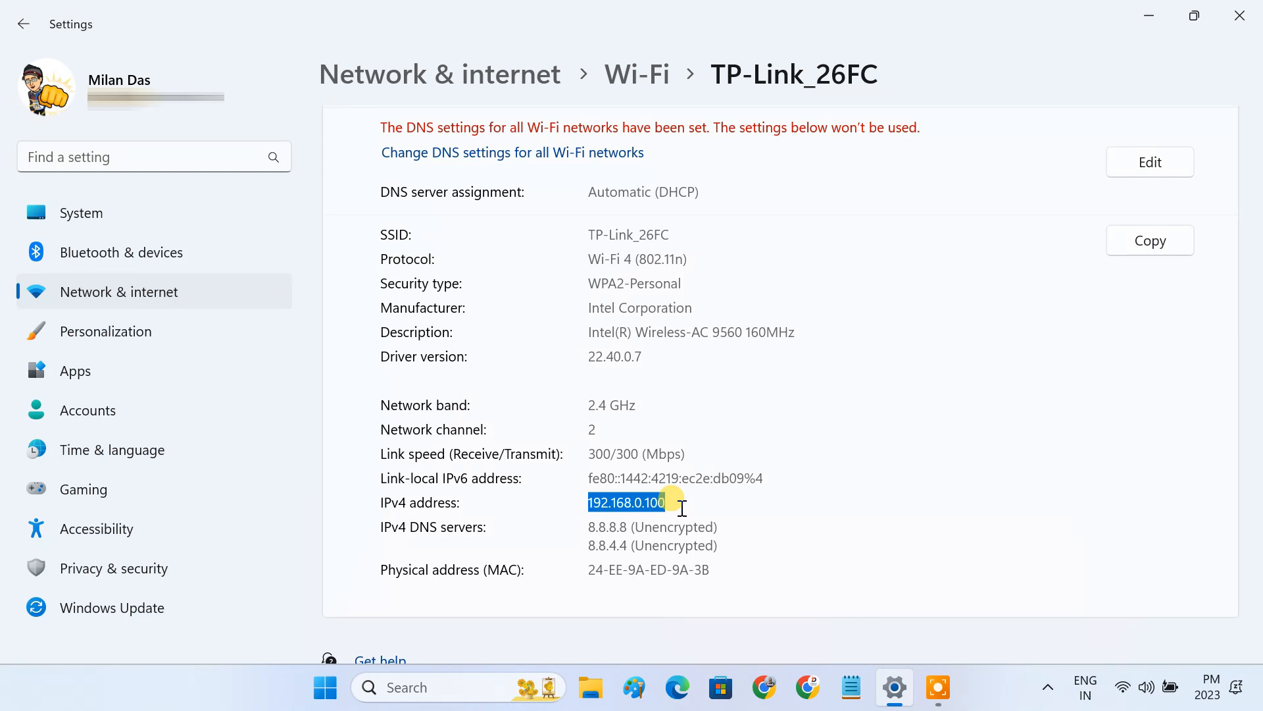
pyautogui.moveTo(375, 403)
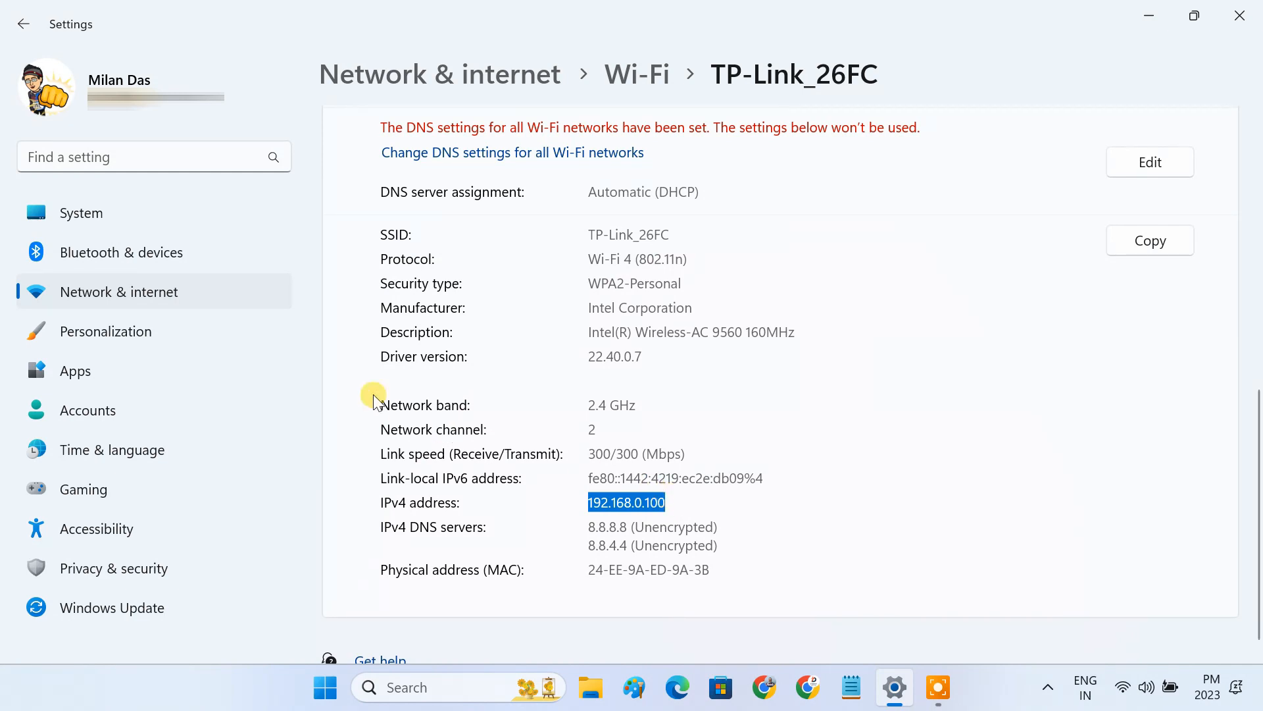
# Go to Bluetooth & devices and open Printers & scanners to reach the Canon PIXMA G2012.
pyautogui.click(122, 252)
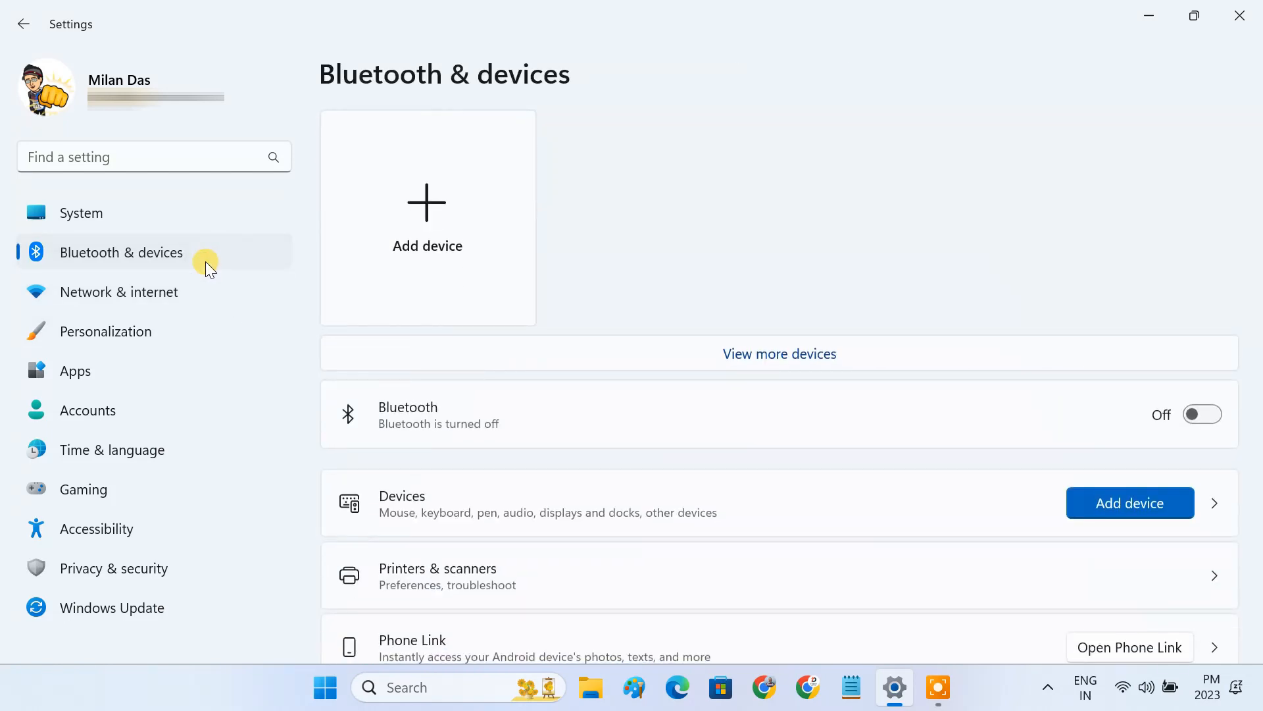
pyautogui.moveTo(448, 575)
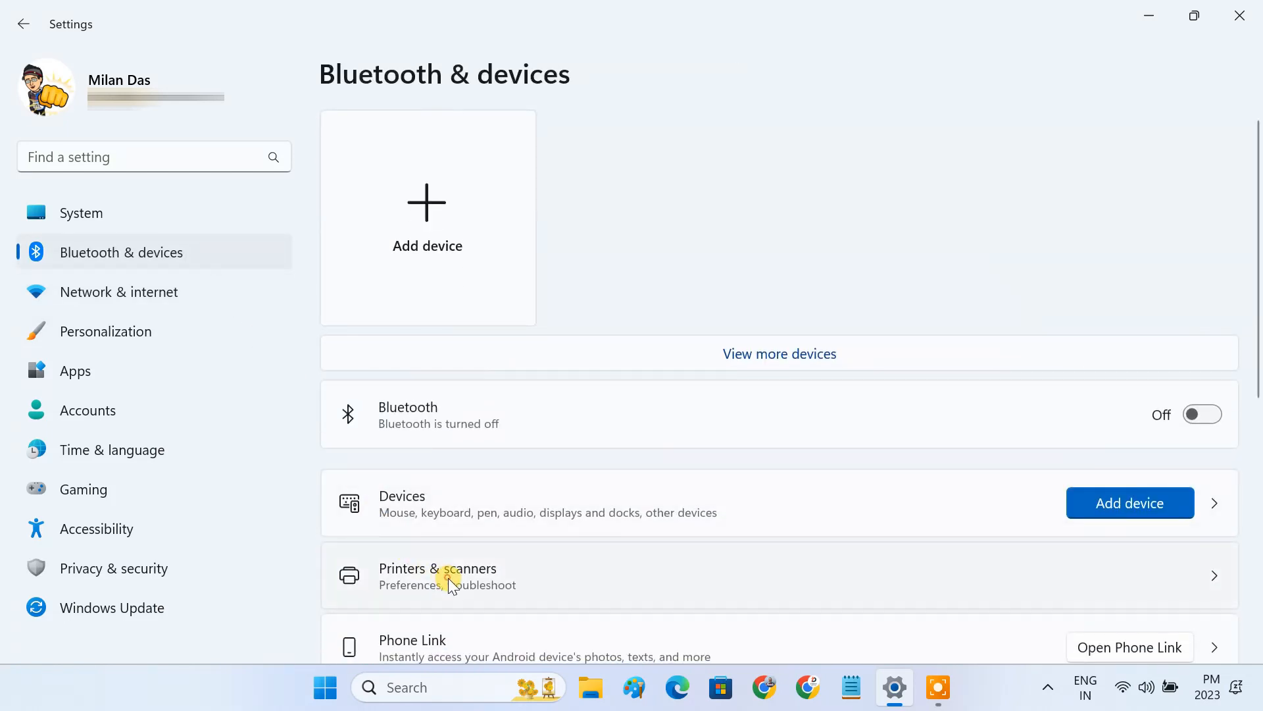
pyautogui.click(437, 575)
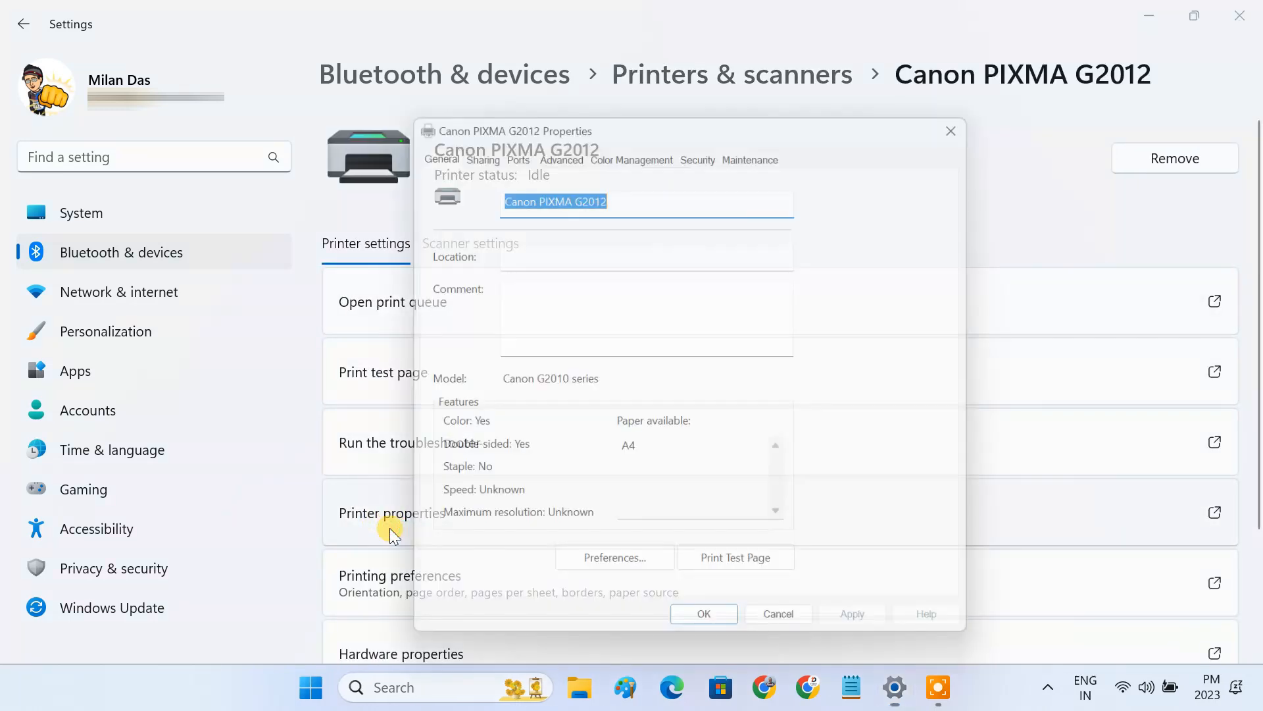
# Check 'Share this printer' for the Canon PIXMA G2012, apply, and close its properties.
pyautogui.click(474, 145)
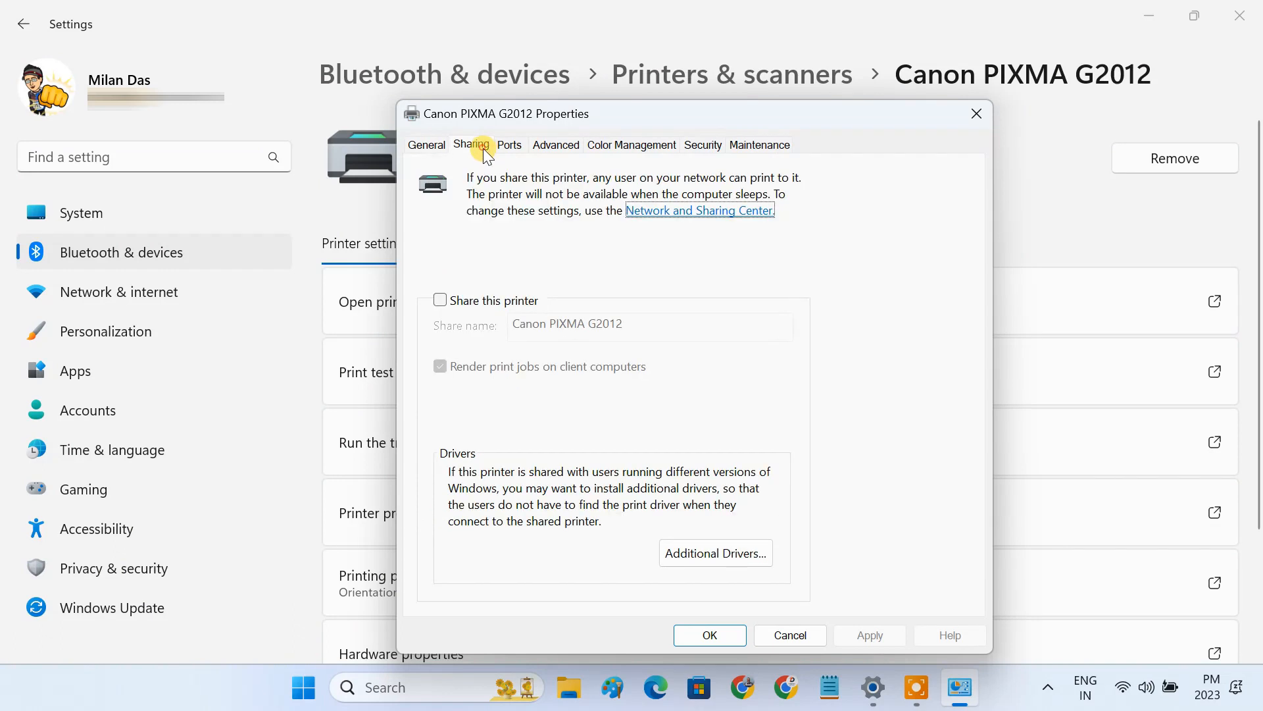
pyautogui.moveTo(474, 277)
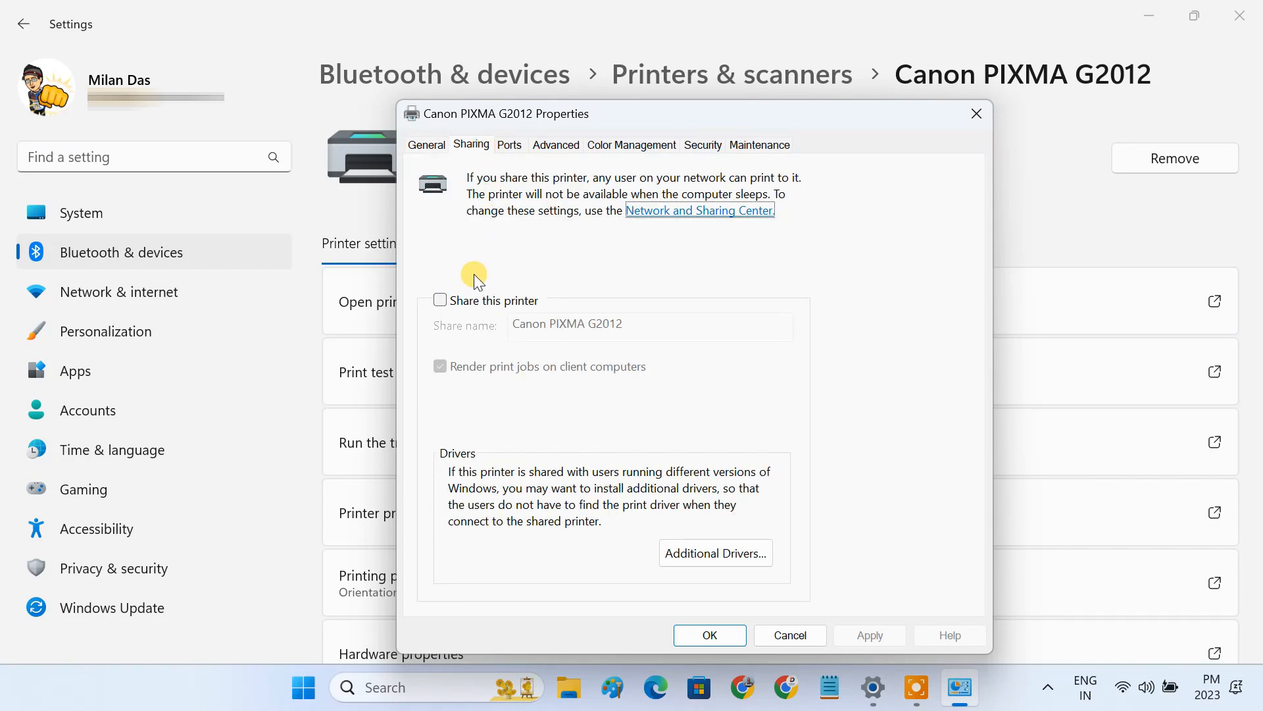
pyautogui.click(441, 300)
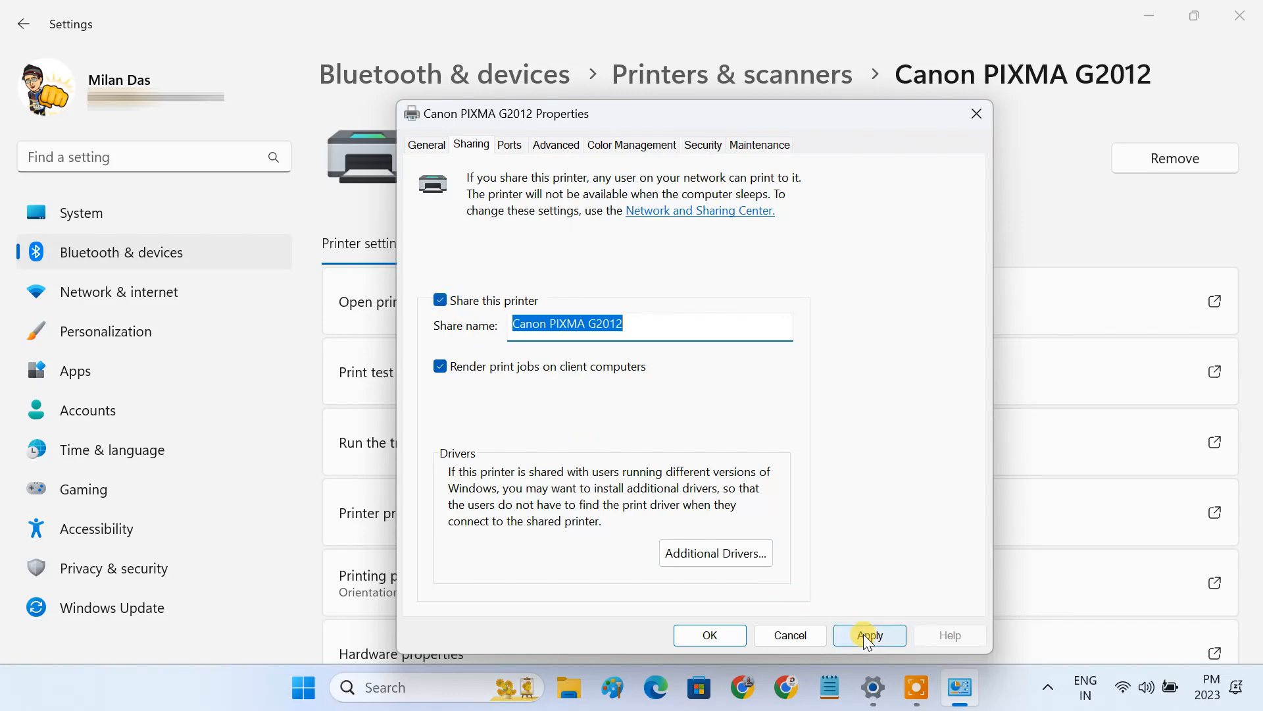
pyautogui.click(868, 635)
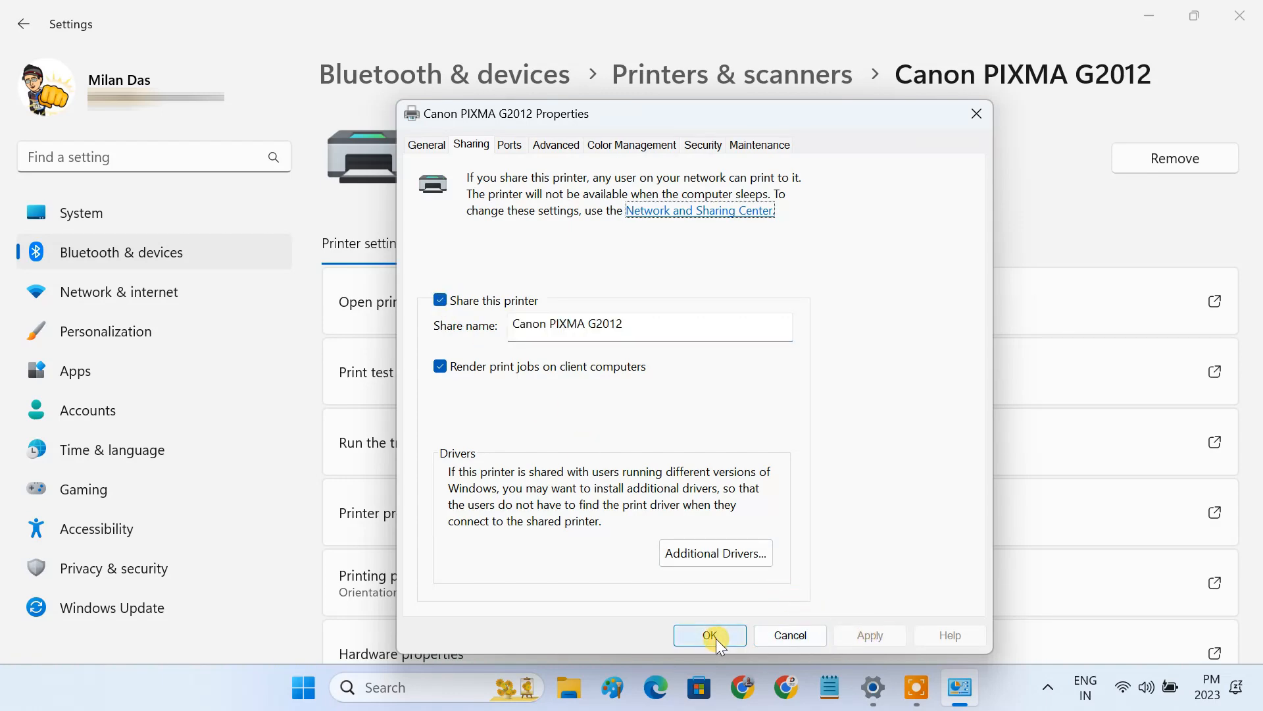
pyautogui.click(708, 635)
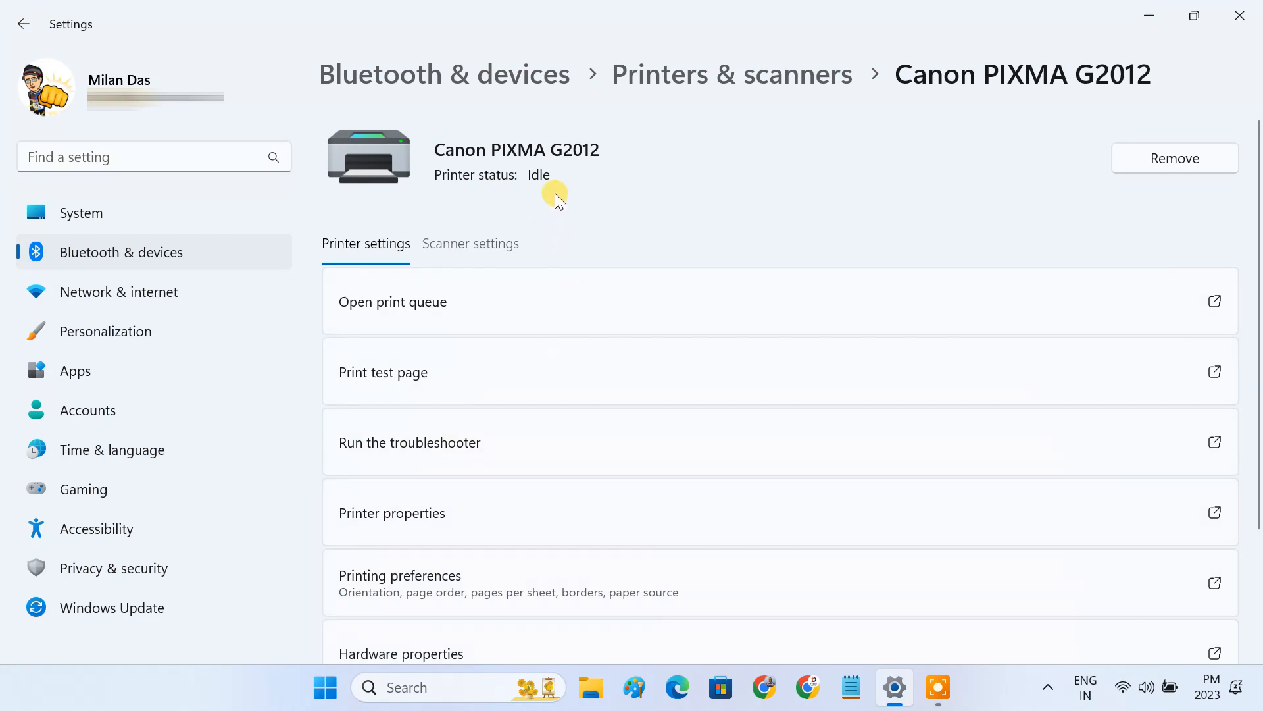
pyautogui.moveTo(583, 191)
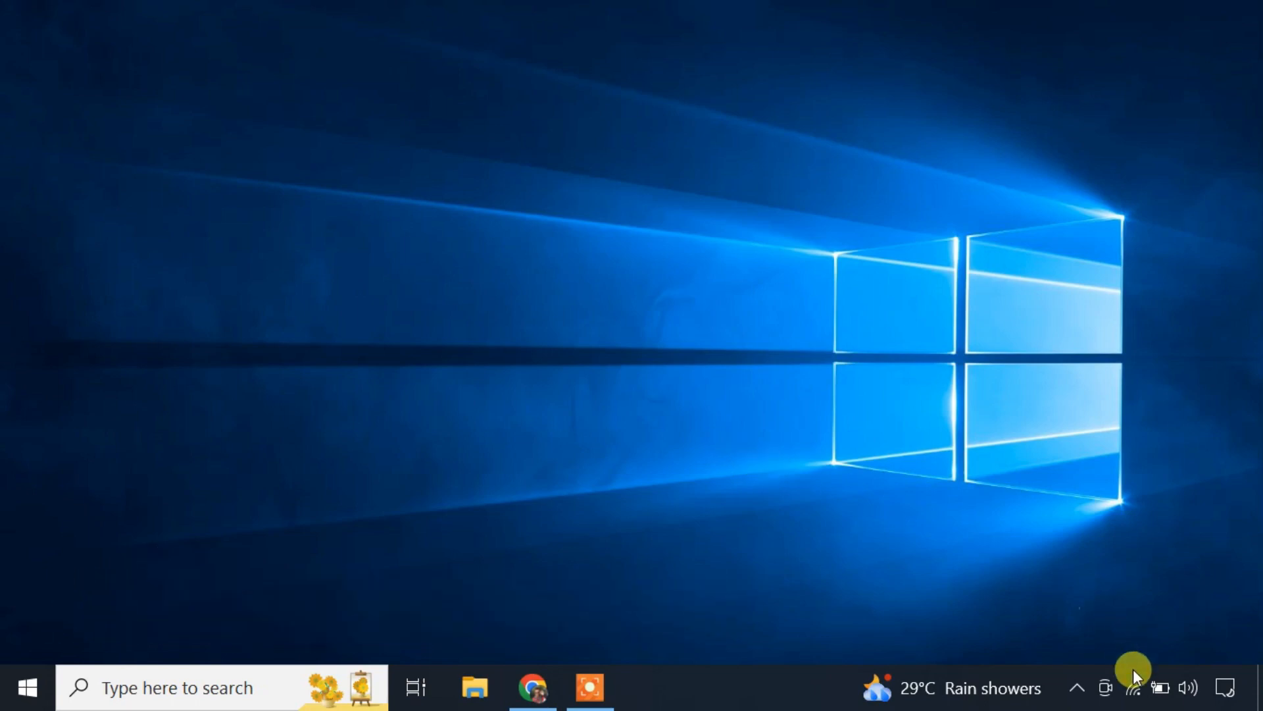
# Check the TP-Link_26FC connection's properties, then go to Wi-Fi's advanced sharing options.
pyautogui.click(1133, 687)
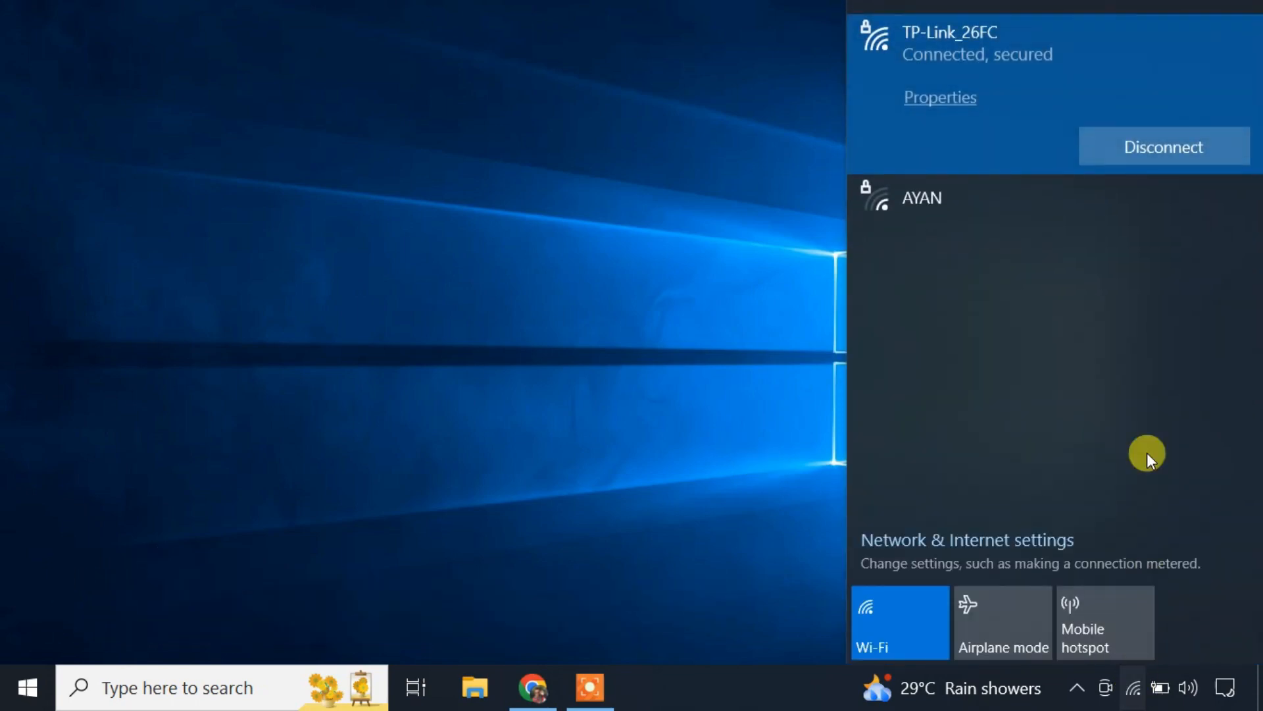
pyautogui.moveTo(983, 68)
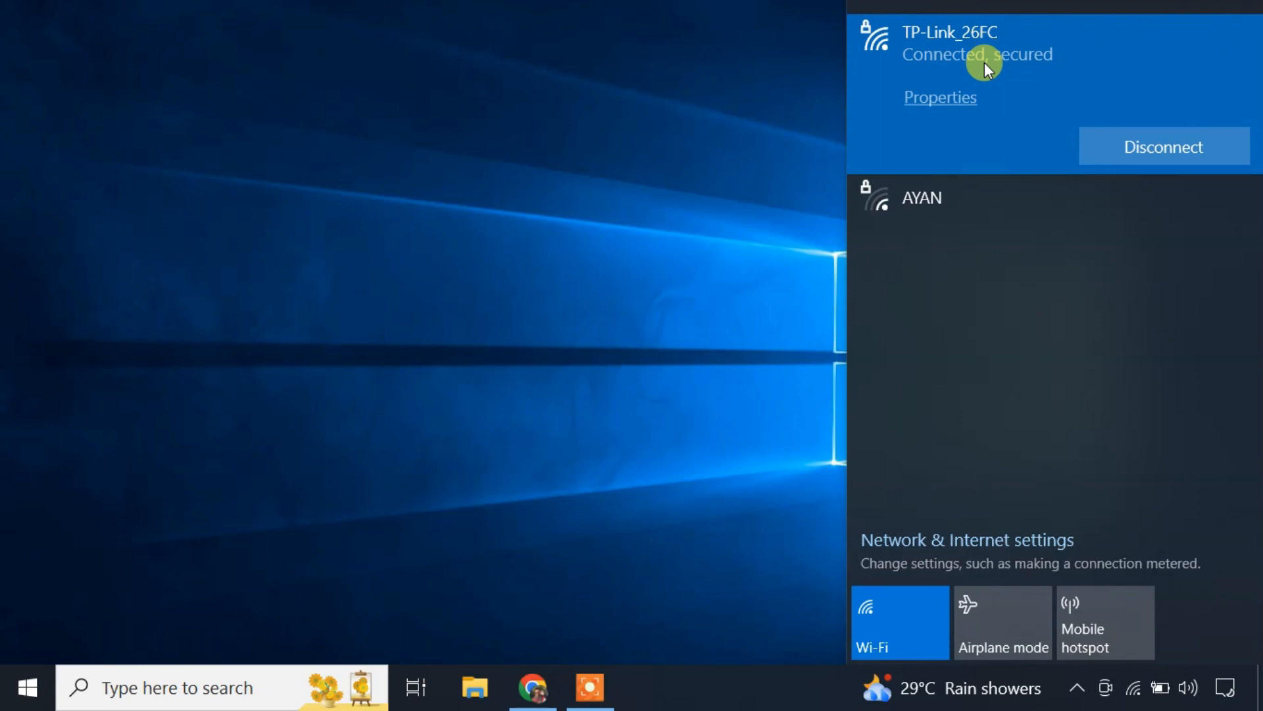
pyautogui.click(966, 539)
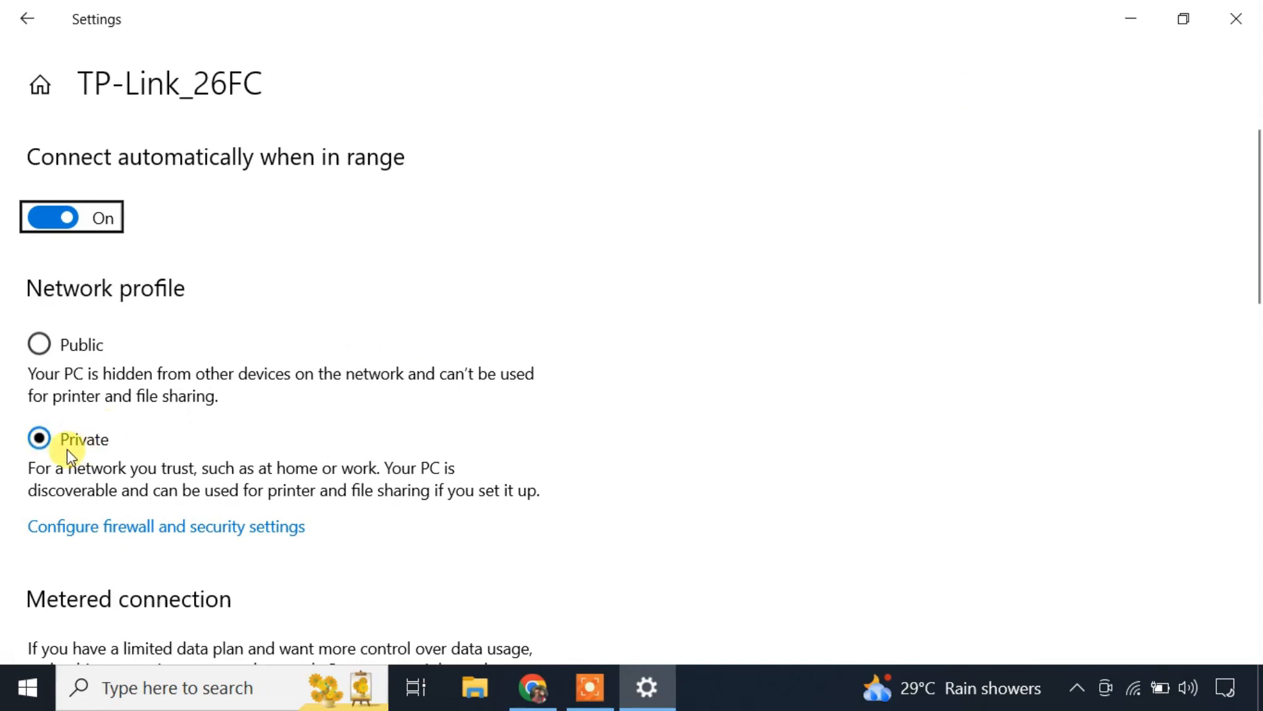
pyautogui.moveTo(47, 29)
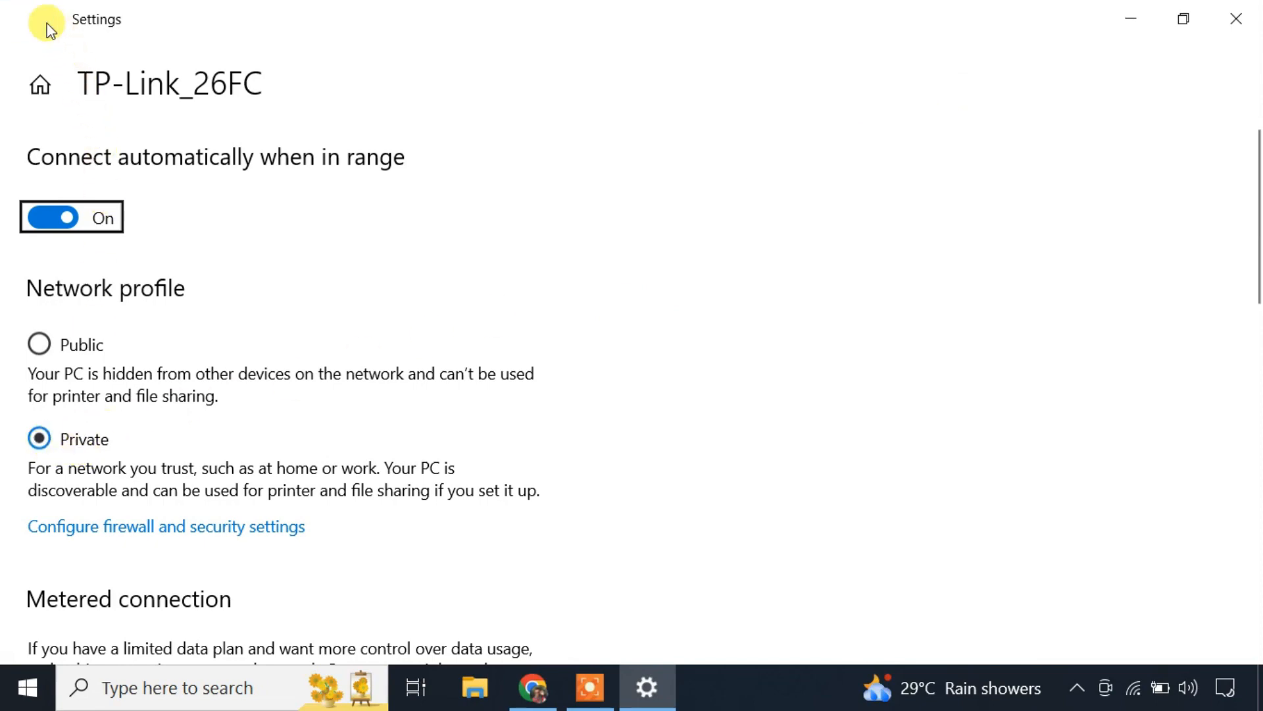
pyautogui.click(39, 83)
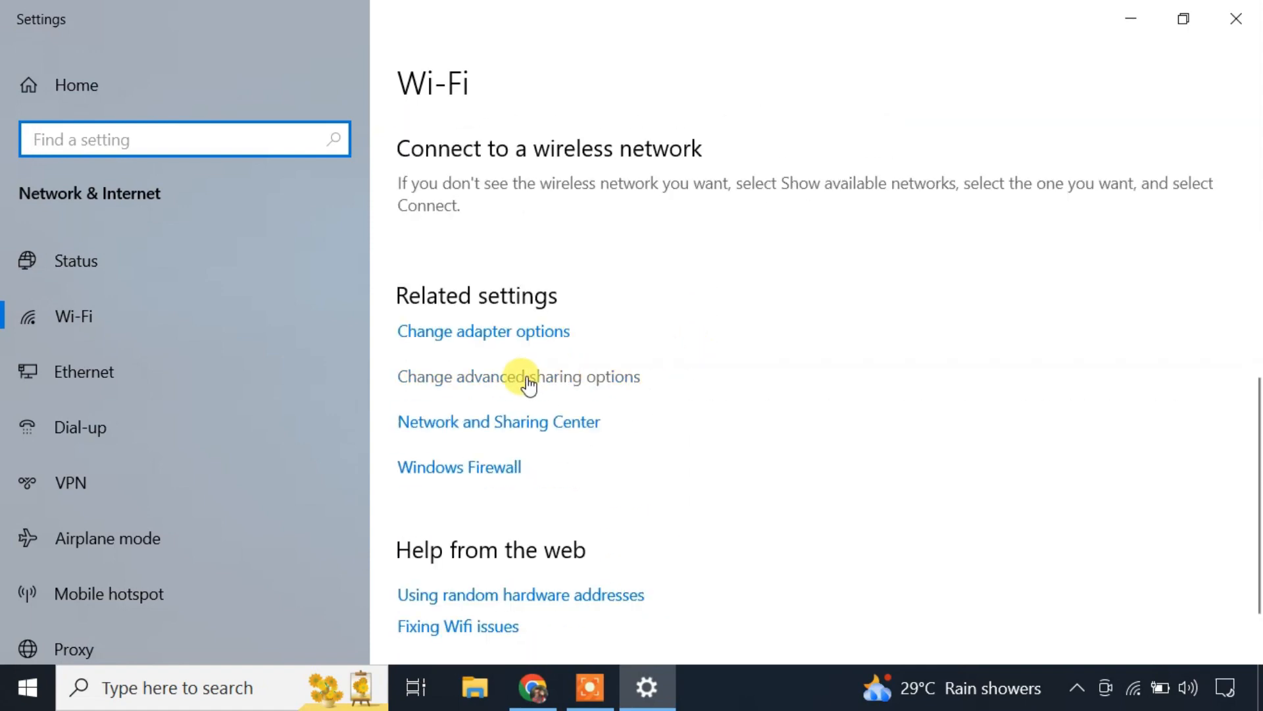
pyautogui.click(518, 377)
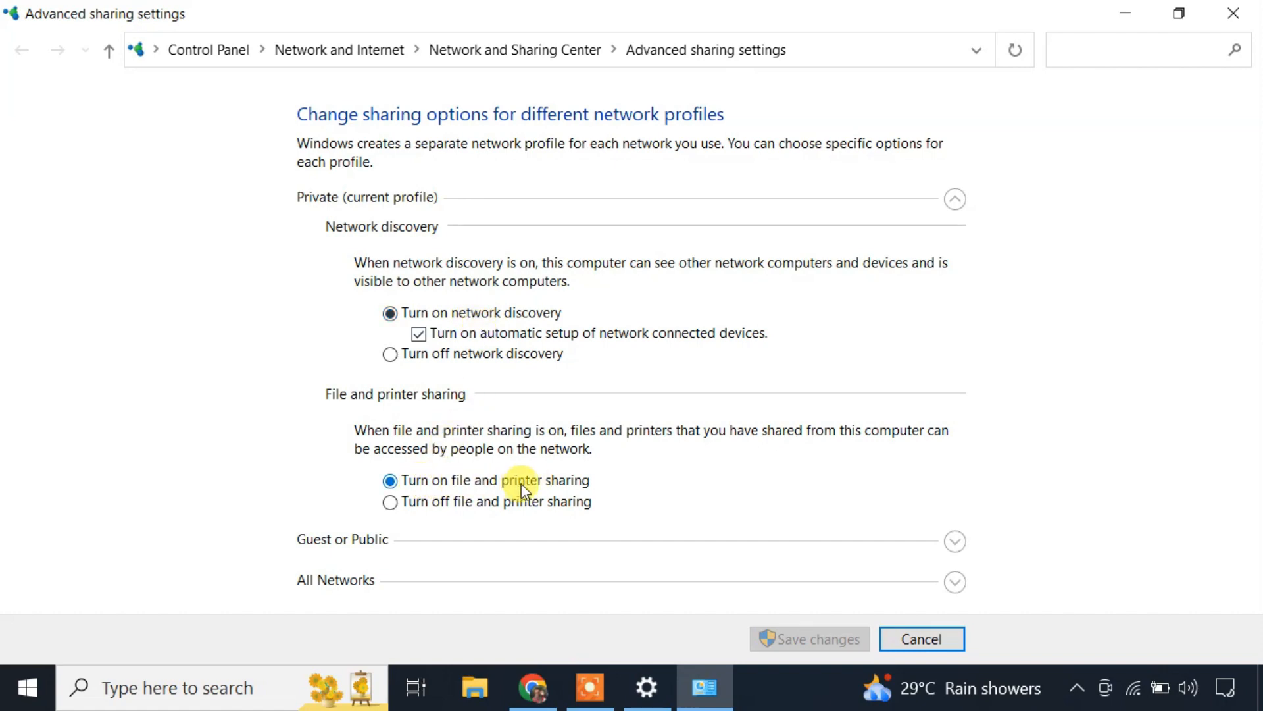
# In Chrome, open the Canon PIXMA G2010 support page and scroll to its Windows 10 drivers.
pyautogui.click(532, 687)
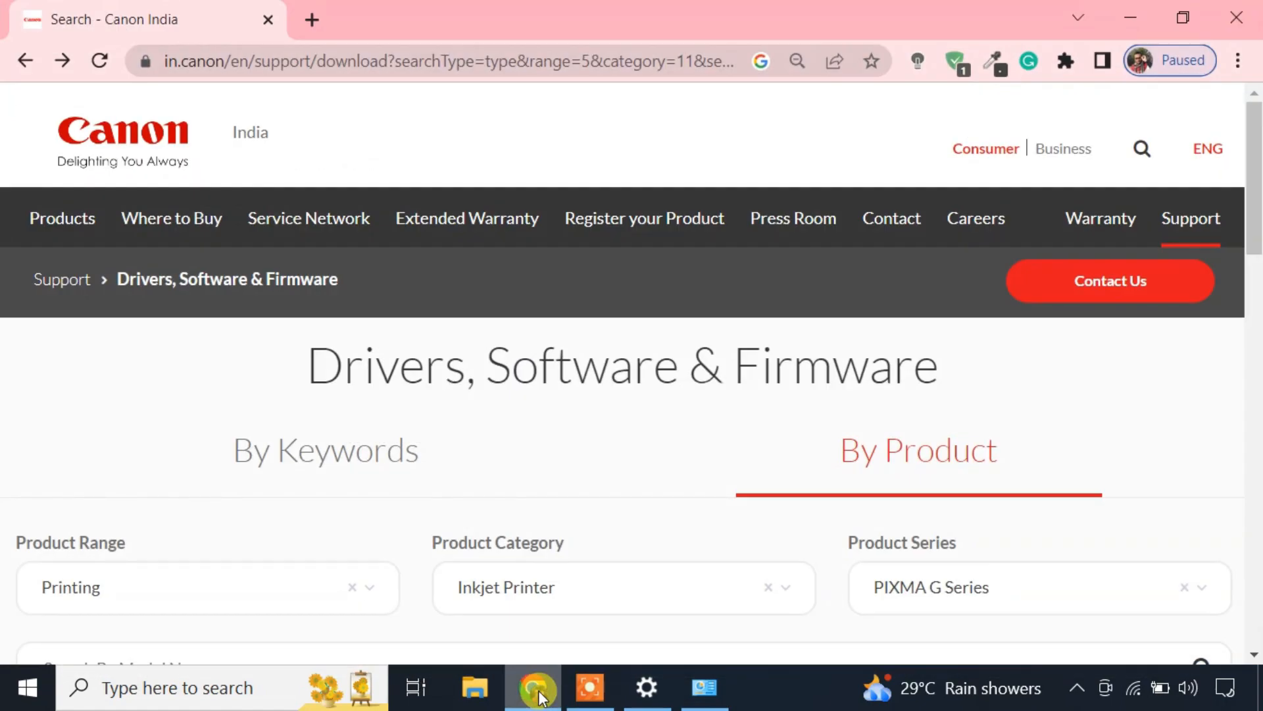
pyautogui.scroll(-3)
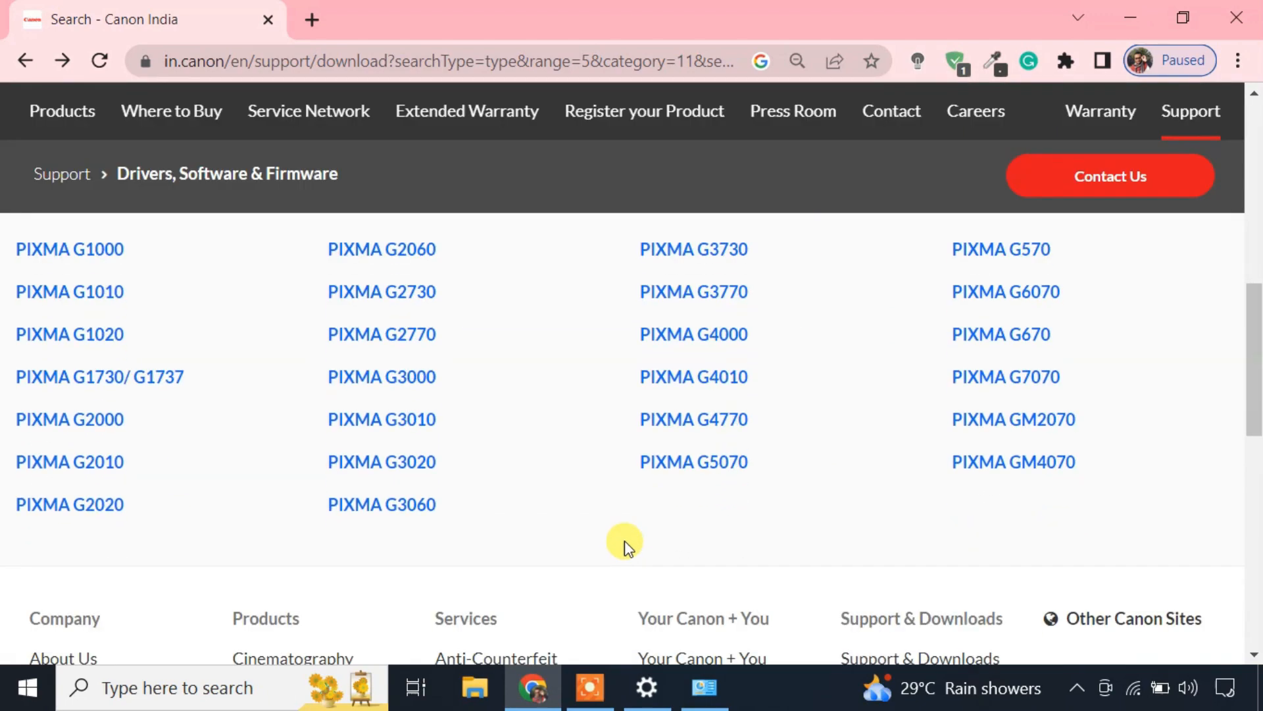
pyautogui.click(69, 462)
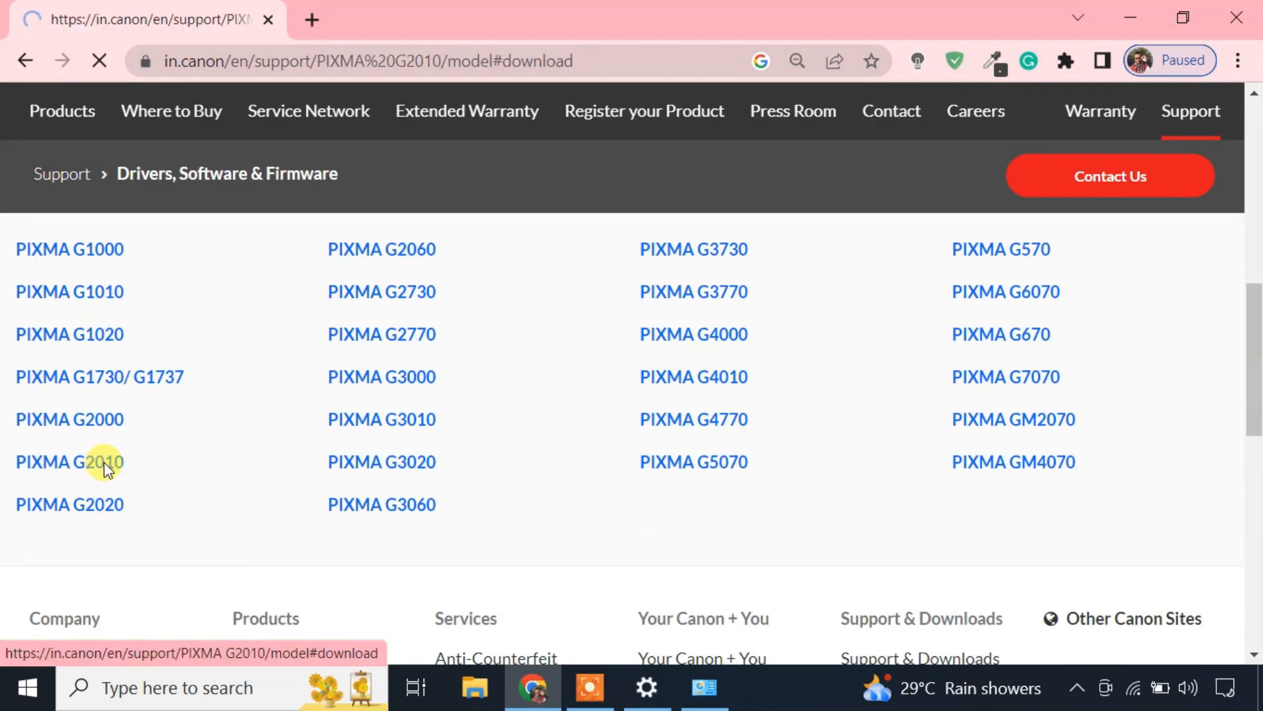
pyautogui.click(69, 462)
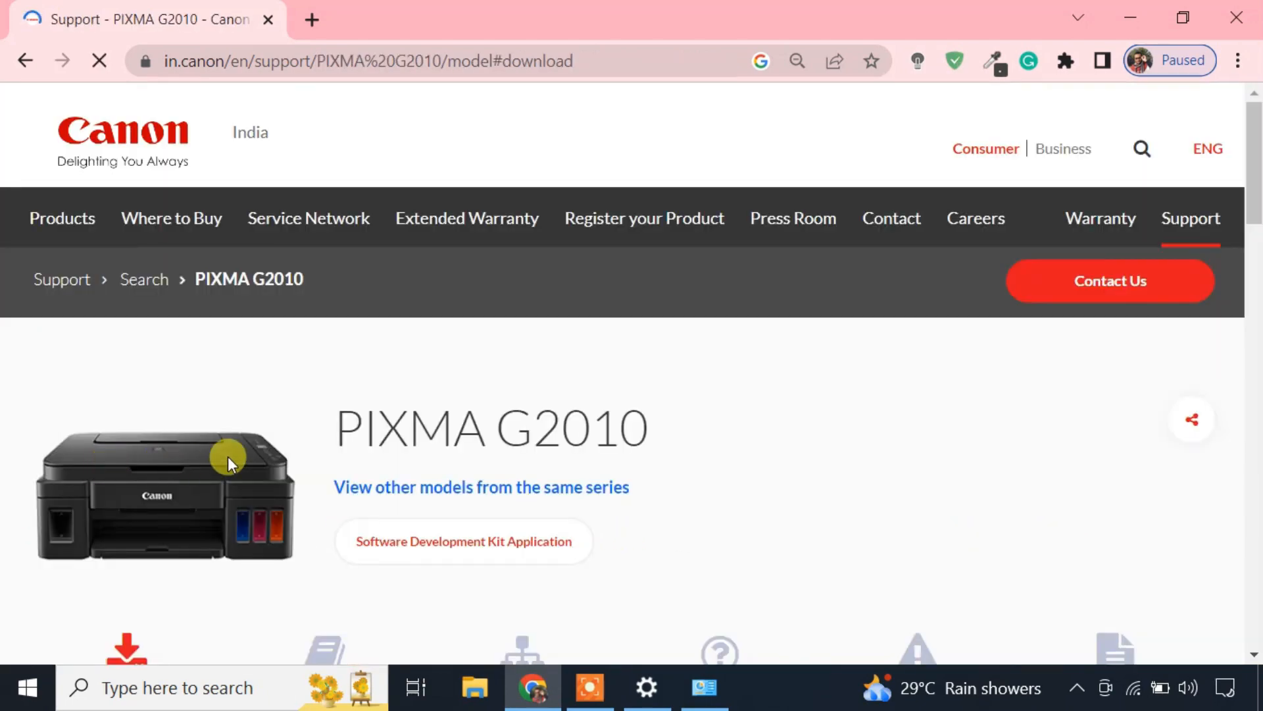
pyautogui.scroll(-3)
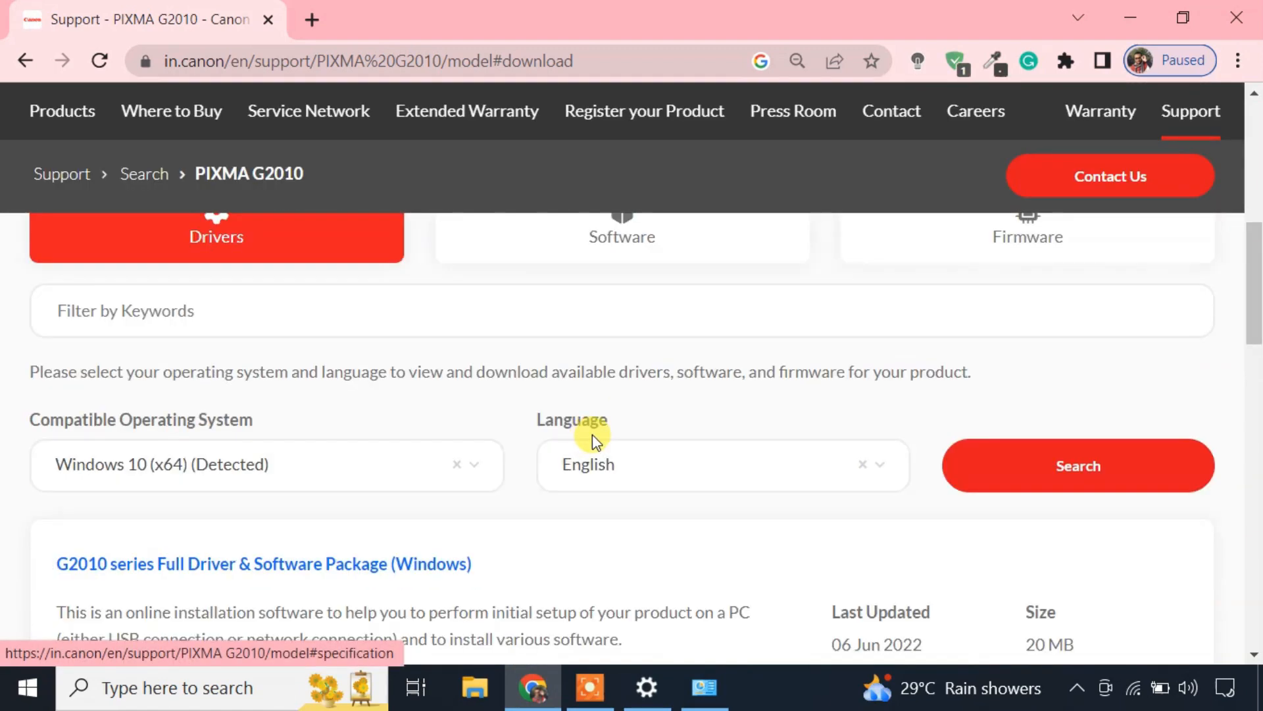
pyautogui.scroll(-3)
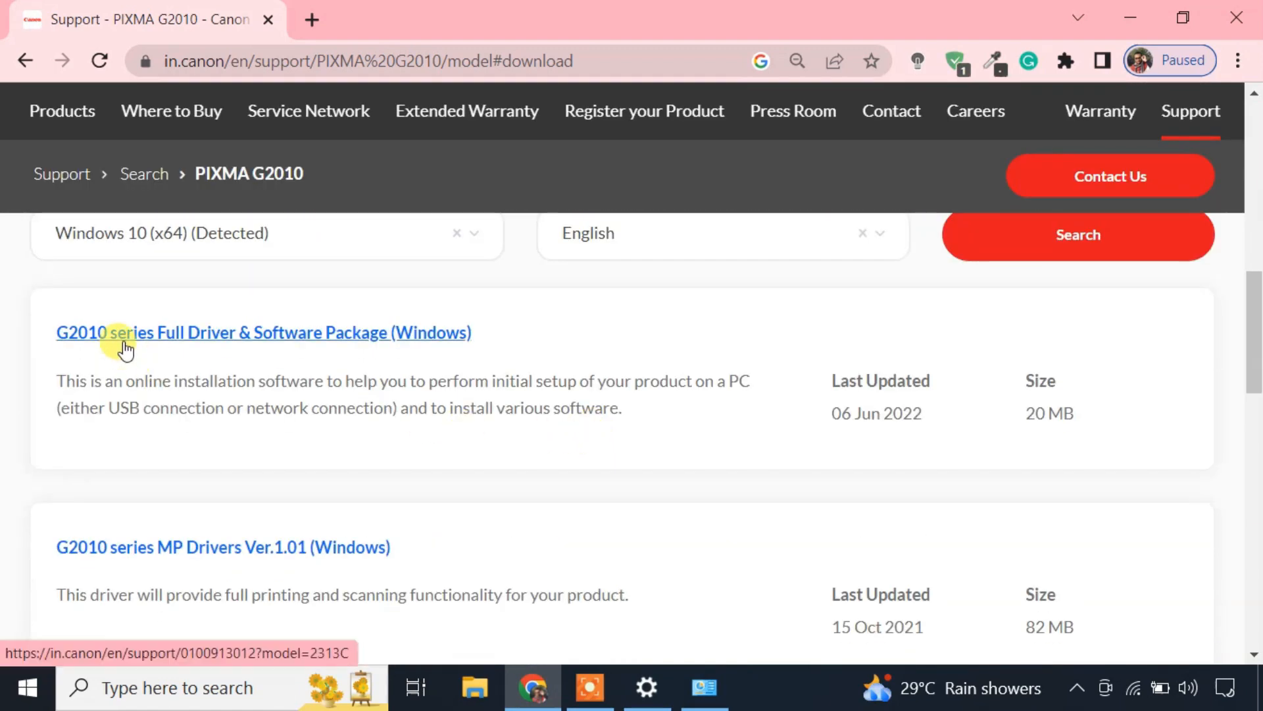
pyautogui.moveTo(367, 355)
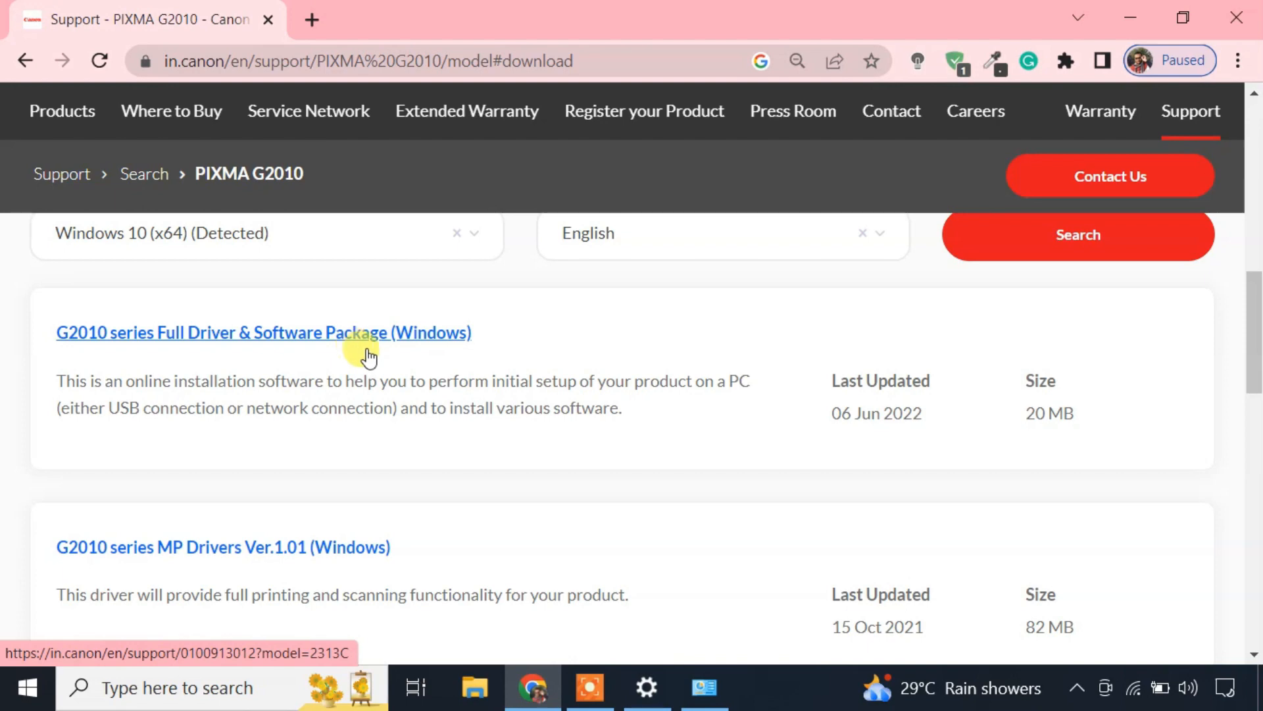
# Go from Settings home to Devices > Printers & scanners and choose 'The printer that I want isn't listed'.
pyautogui.click(646, 687)
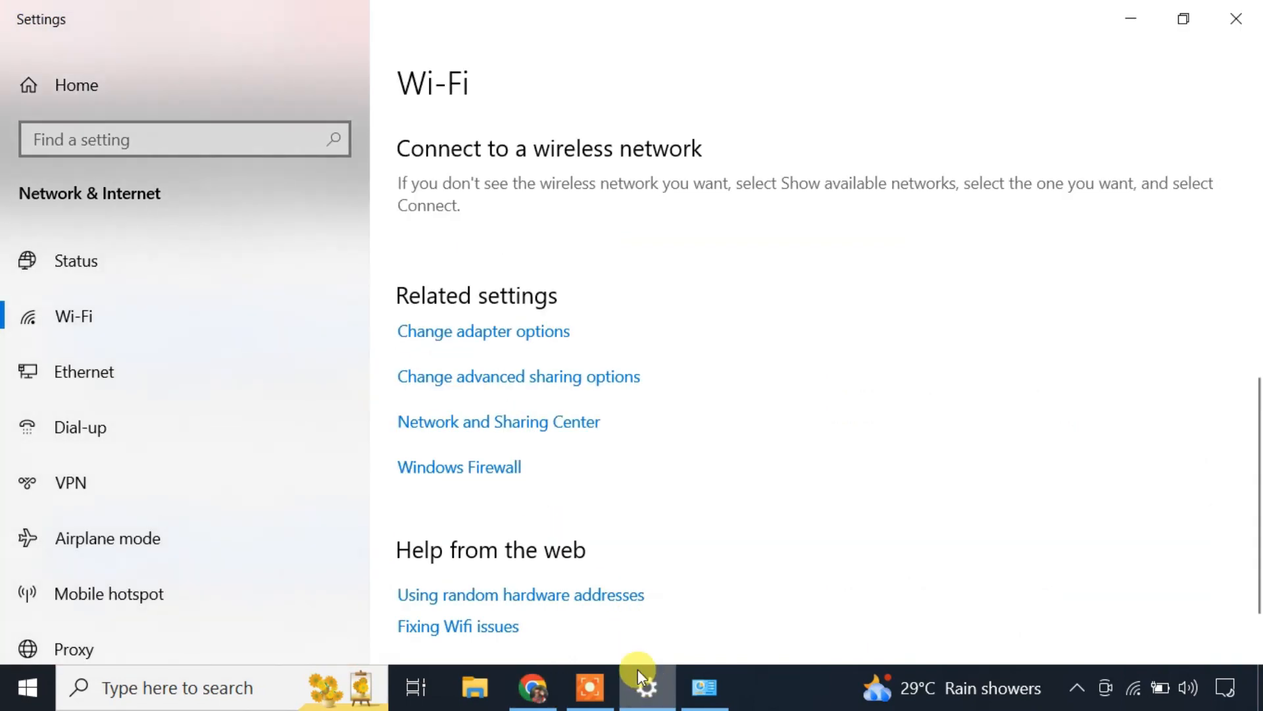
pyautogui.moveTo(133, 103)
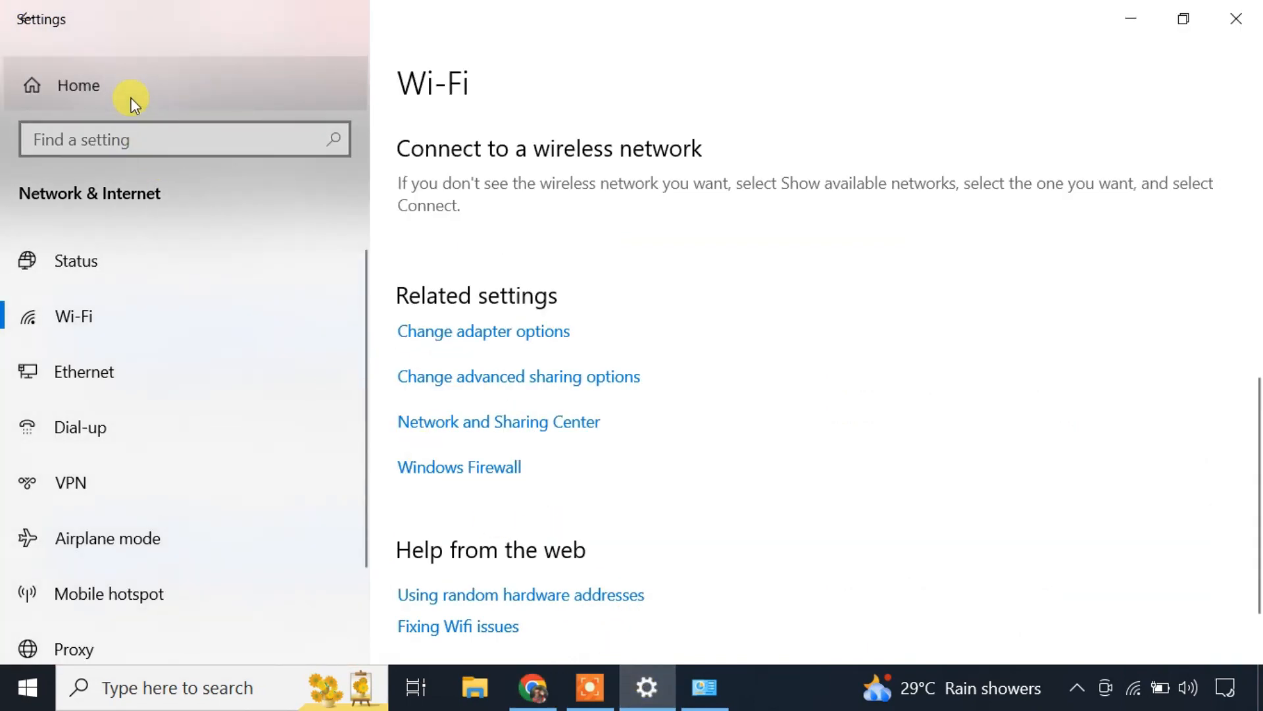
pyautogui.click(77, 86)
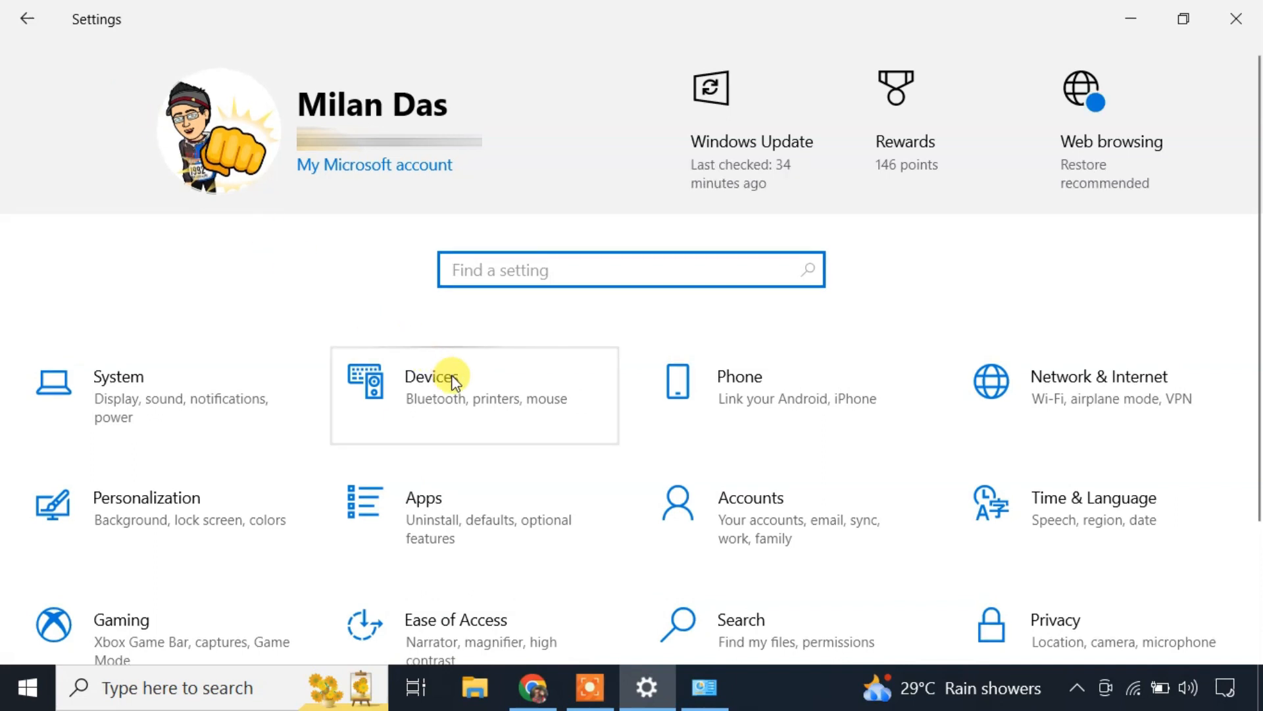
pyautogui.click(431, 377)
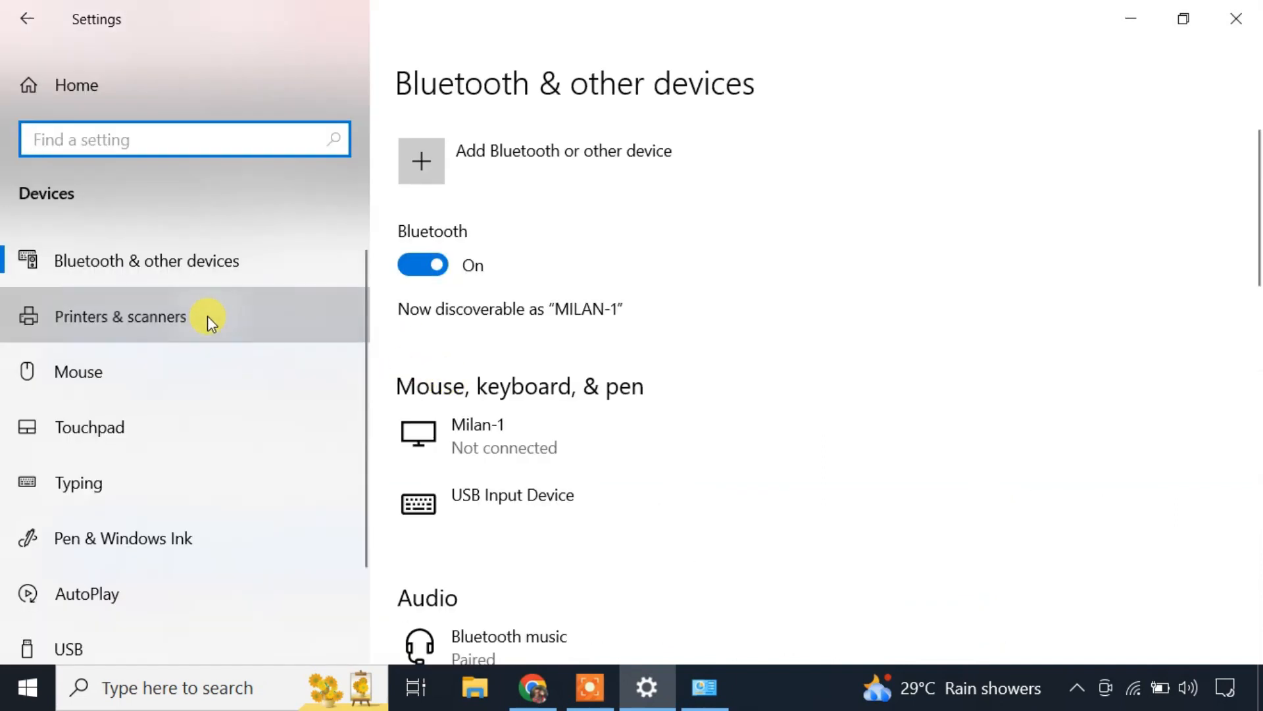
pyautogui.click(121, 316)
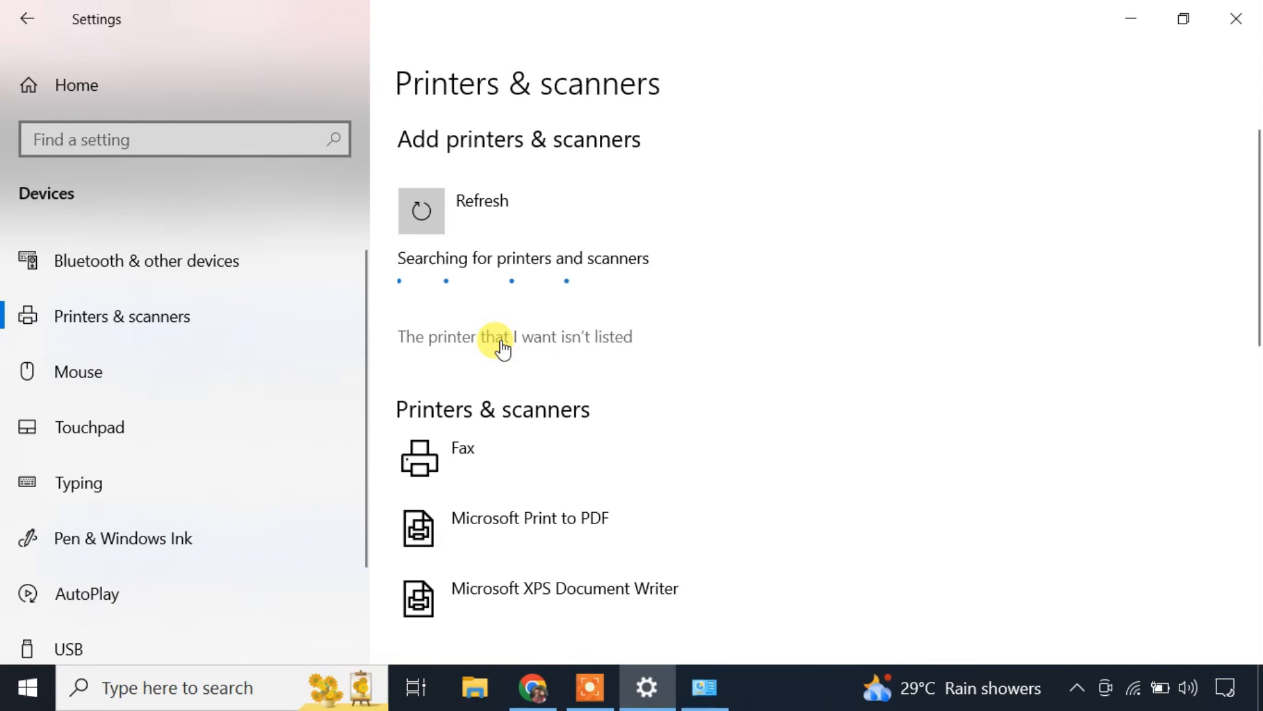
pyautogui.click(515, 337)
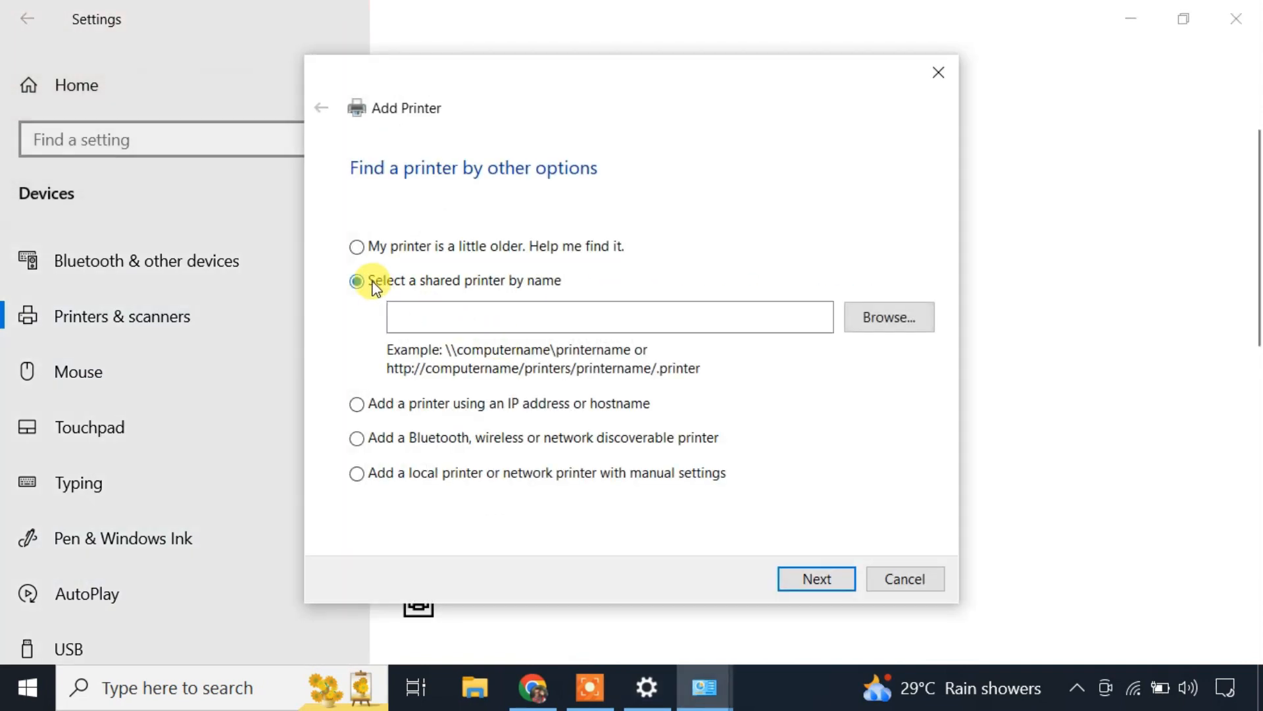
# Enter \\192.168.0.100\Canon PIXMA G2012 as the shared printer and click through the wizard.
pyautogui.click(610, 316)
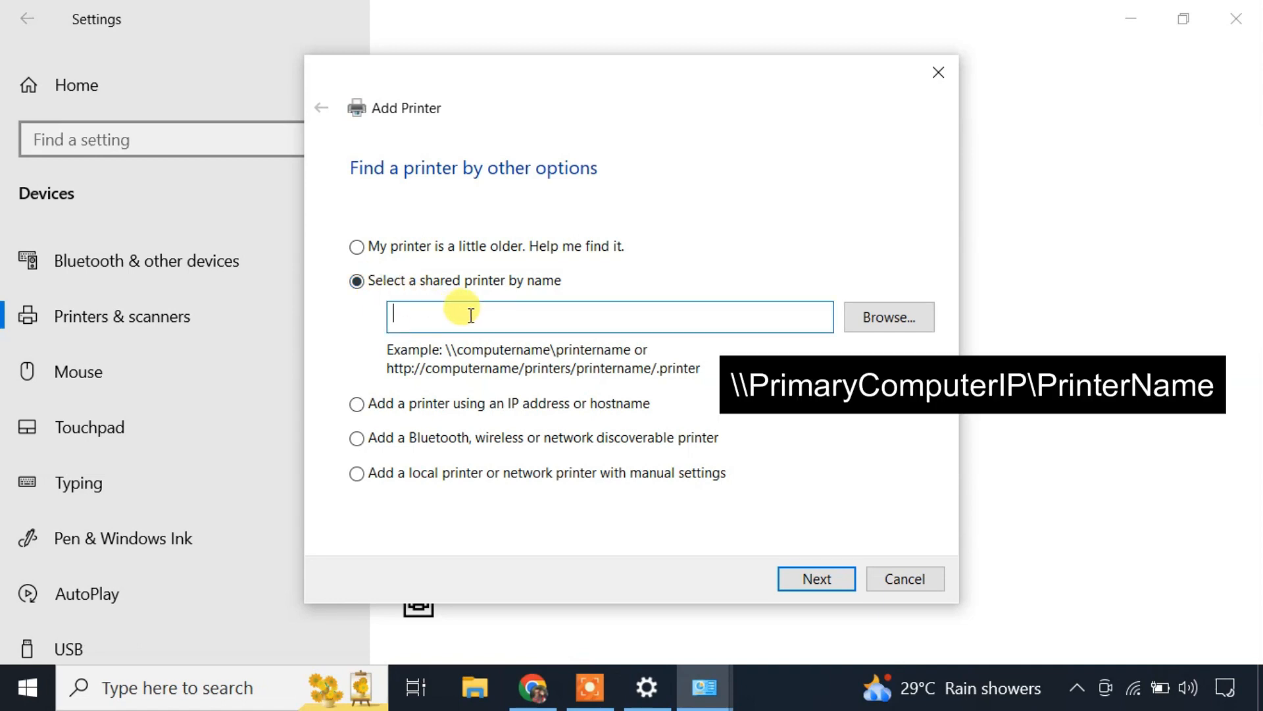
pyautogui.write('\\\\')
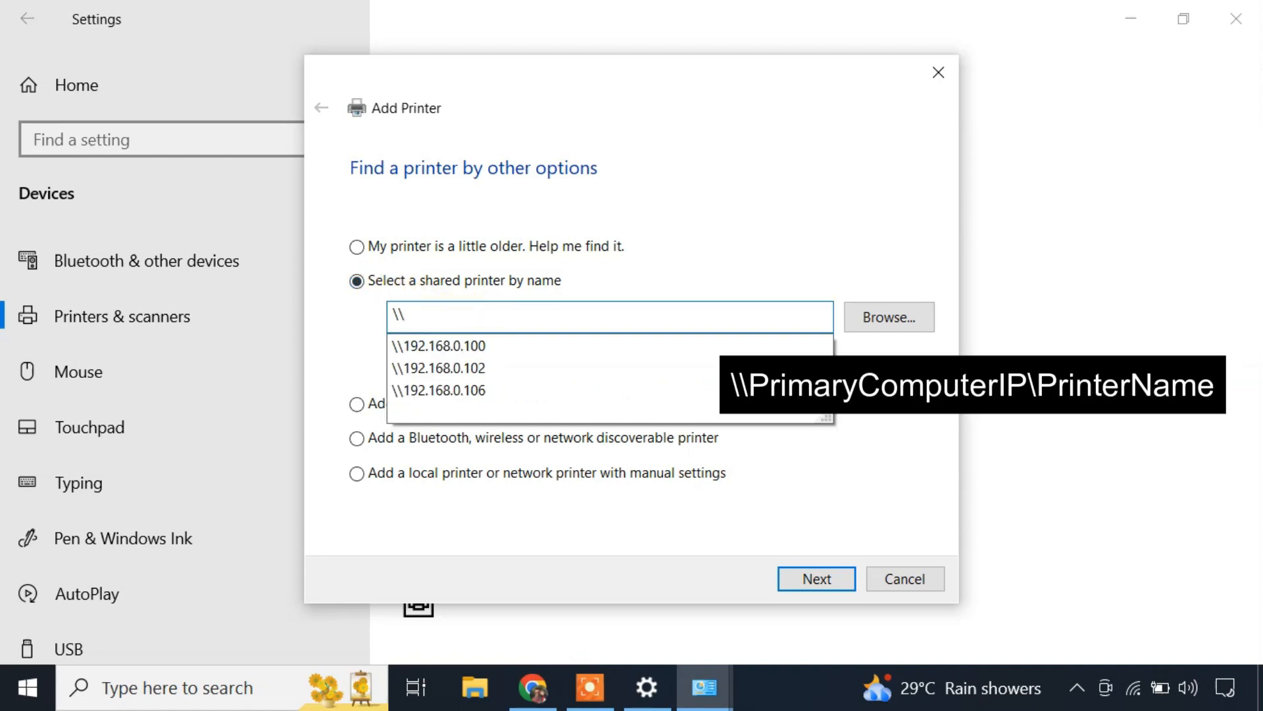
pyautogui.write('\\\\192.168.0.100\\Canon P')
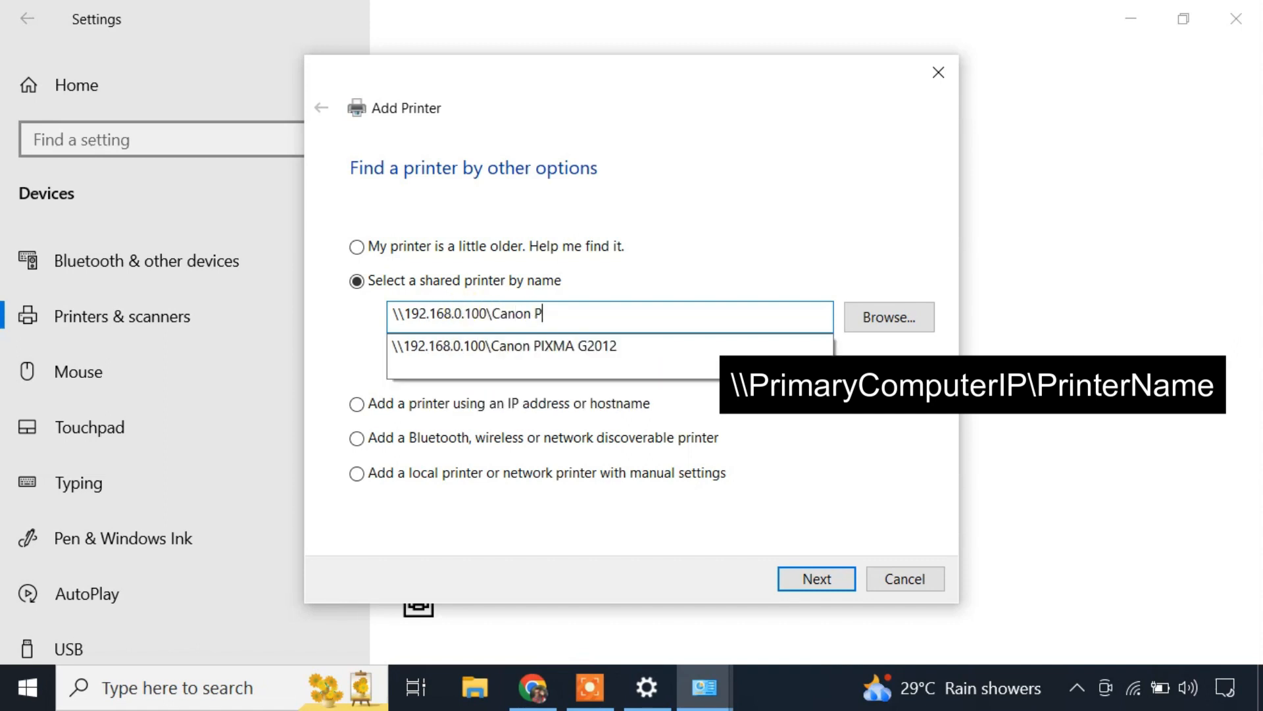
pyautogui.click(504, 346)
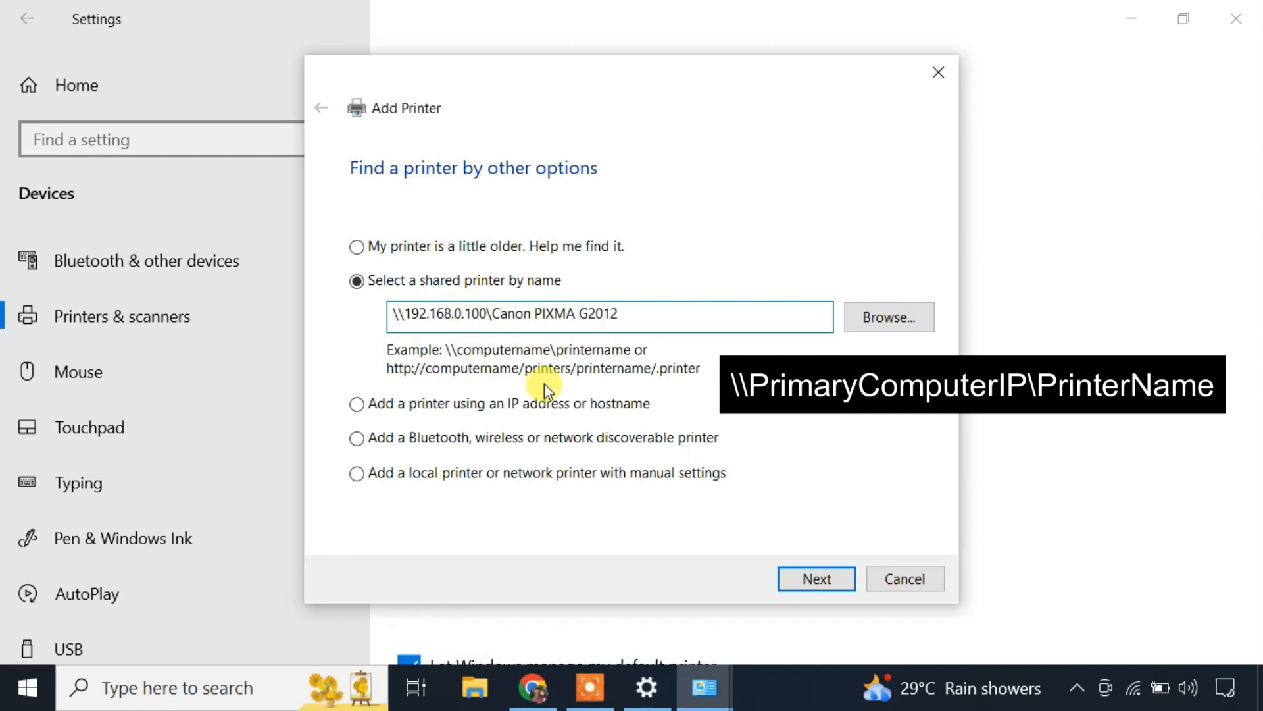
pyautogui.click(816, 578)
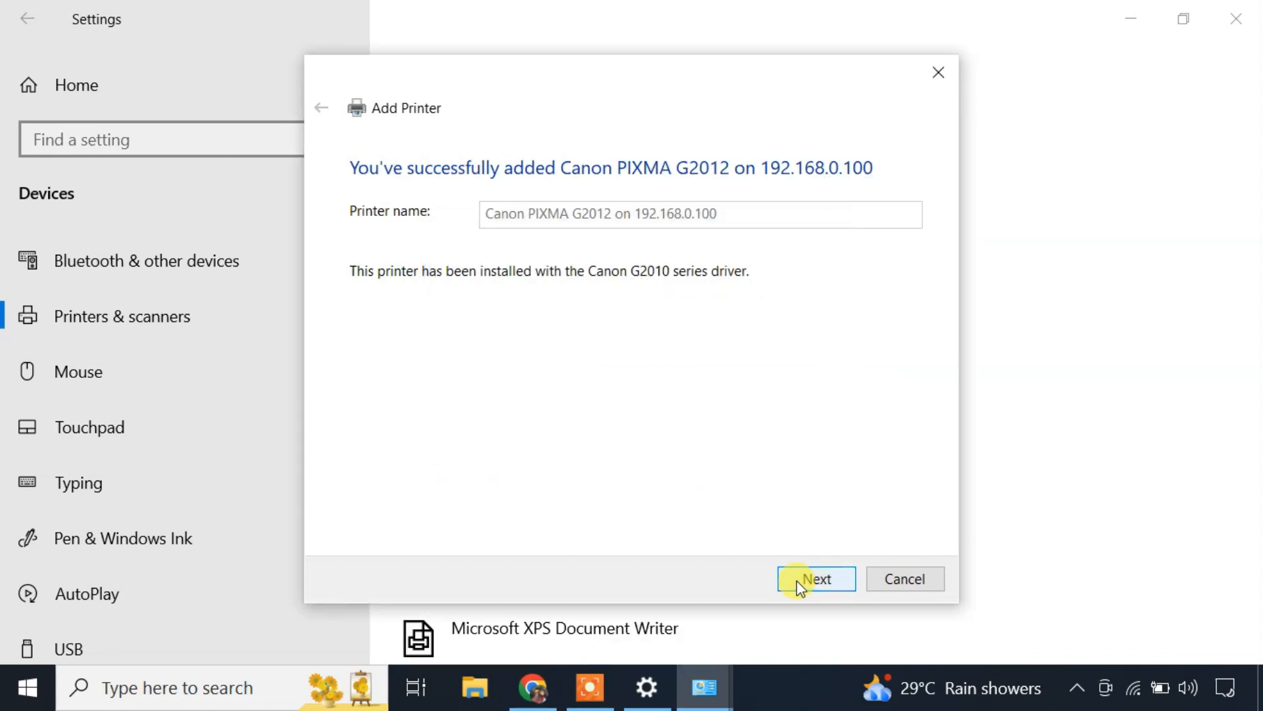
pyautogui.click(815, 579)
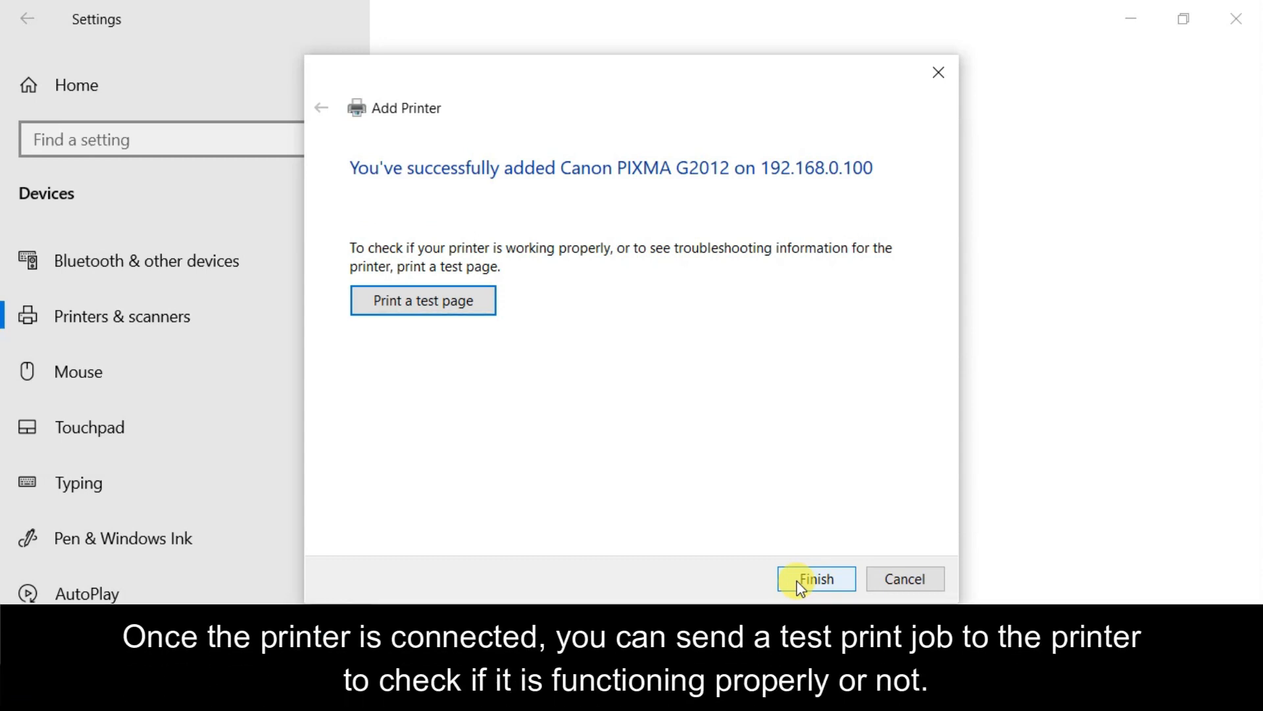
pyautogui.moveTo(422, 300)
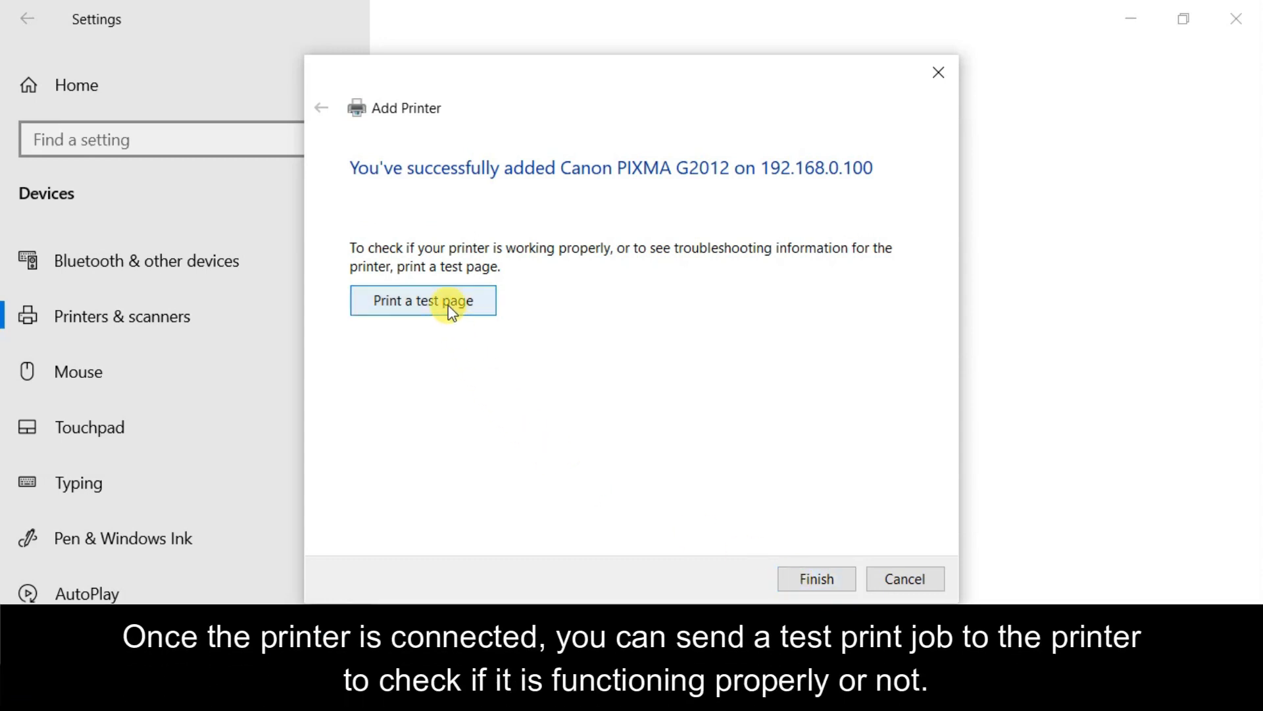
# Print a test page to the Canon PIXMA G2012, then open WordPad's File menu.
pyautogui.click(422, 301)
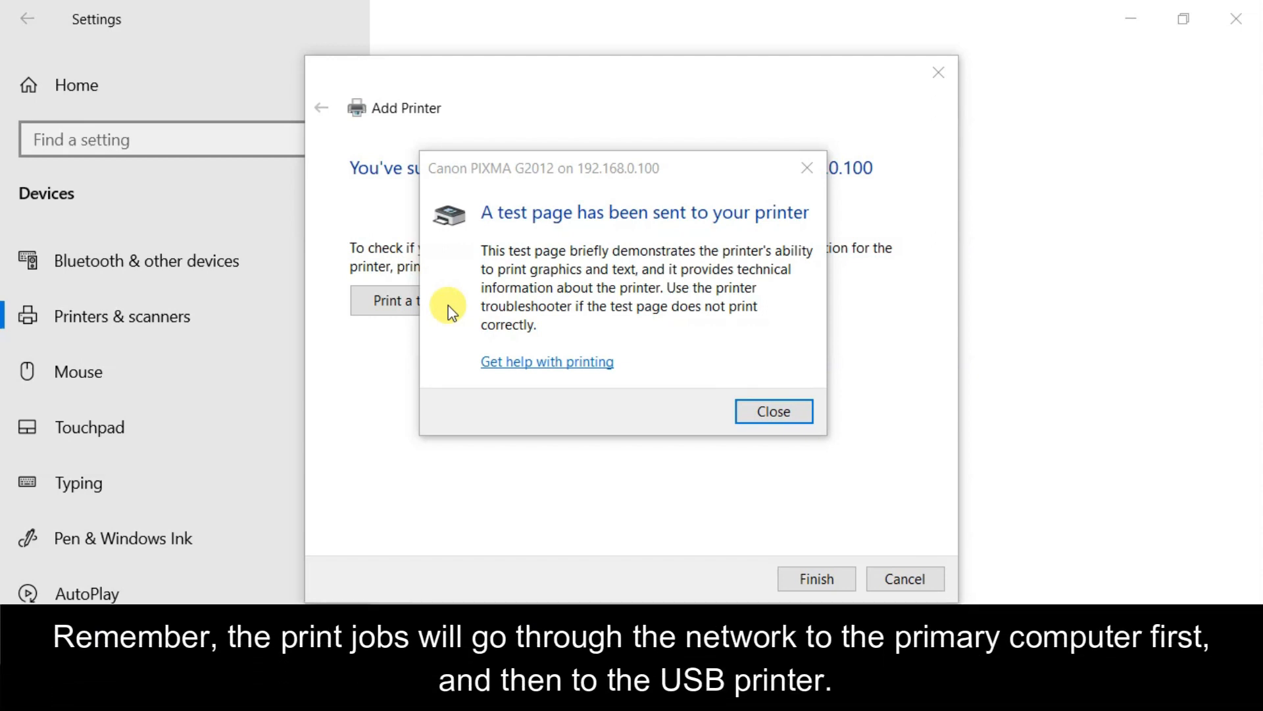
pyautogui.click(772, 411)
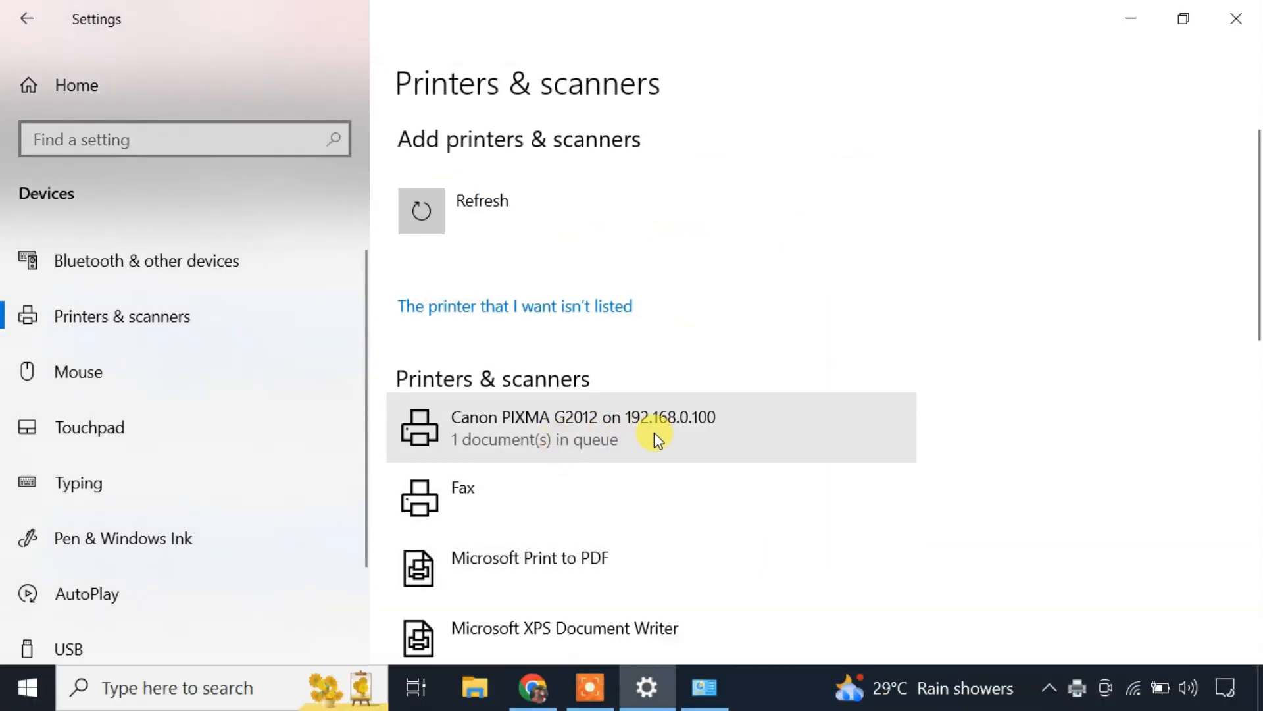
pyautogui.click(646, 687)
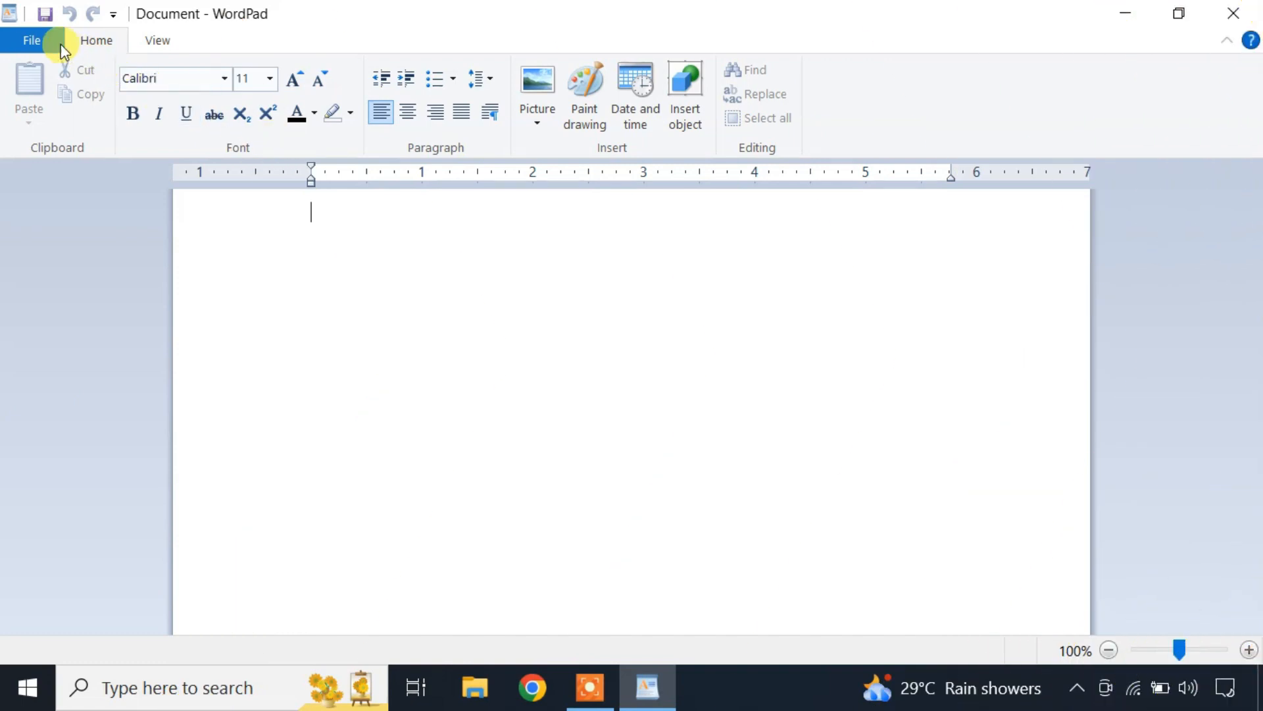
pyautogui.click(31, 40)
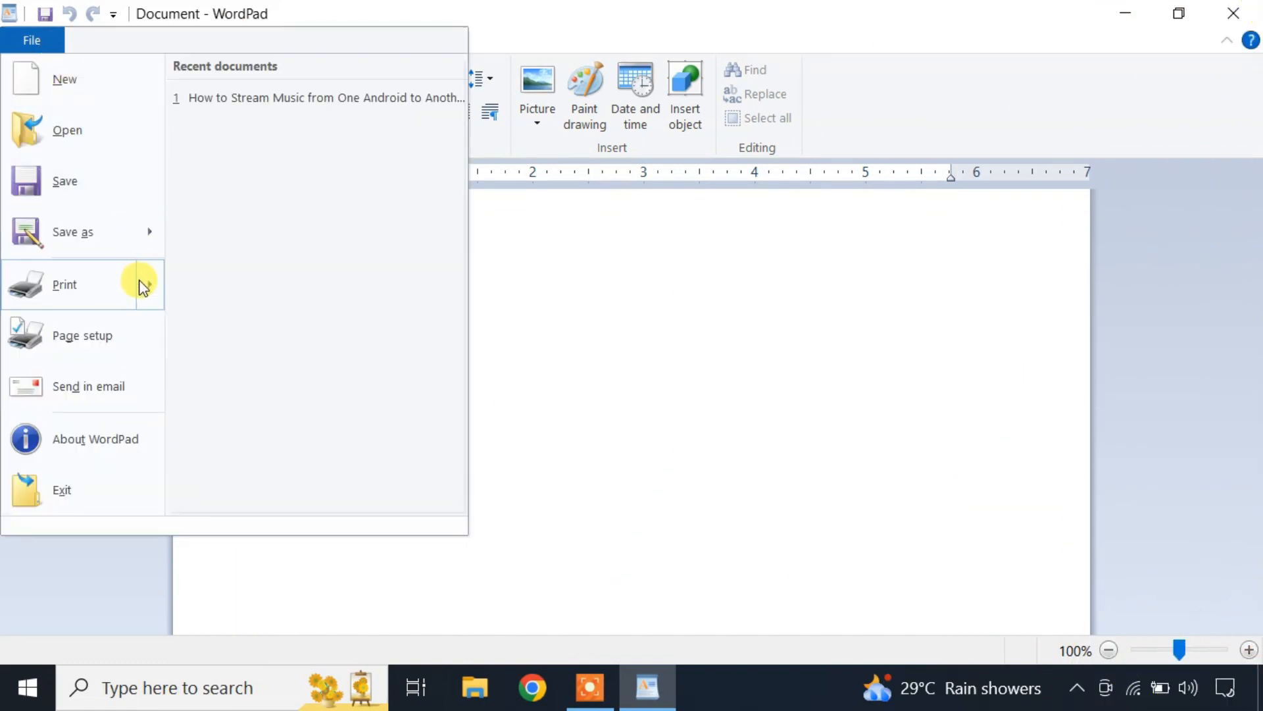